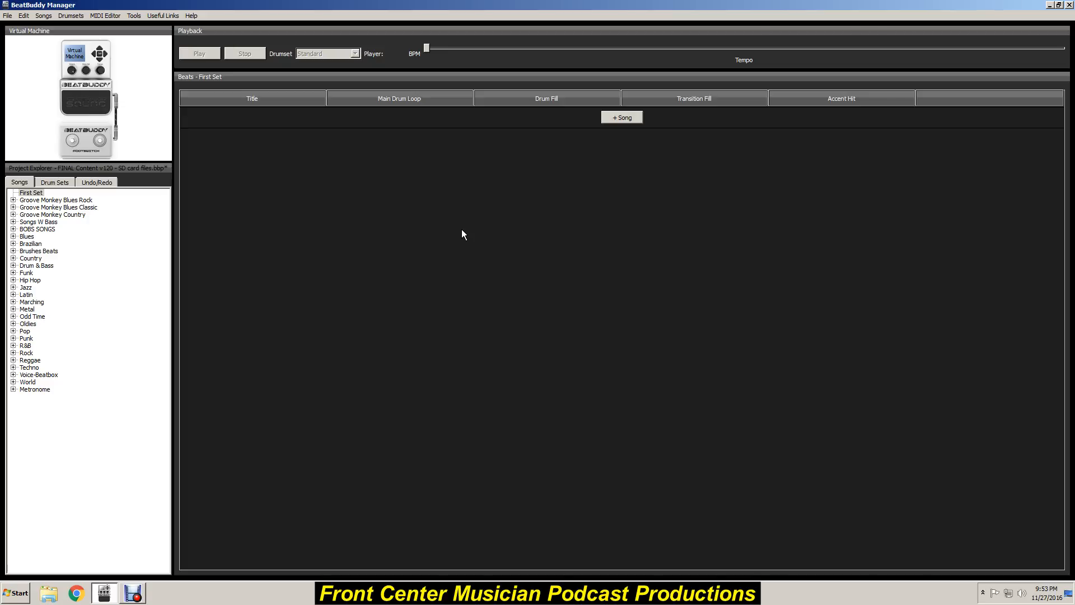
Create a New Song in the First Set with 120 tempo and empty slots
left_click(162, 15)
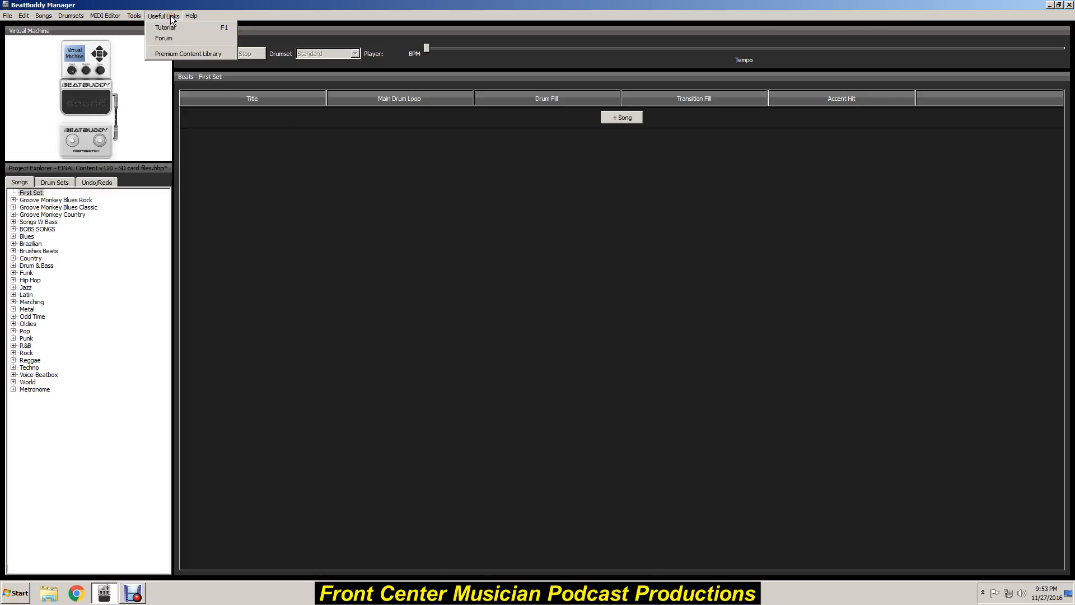
mouse_move(260, 173)
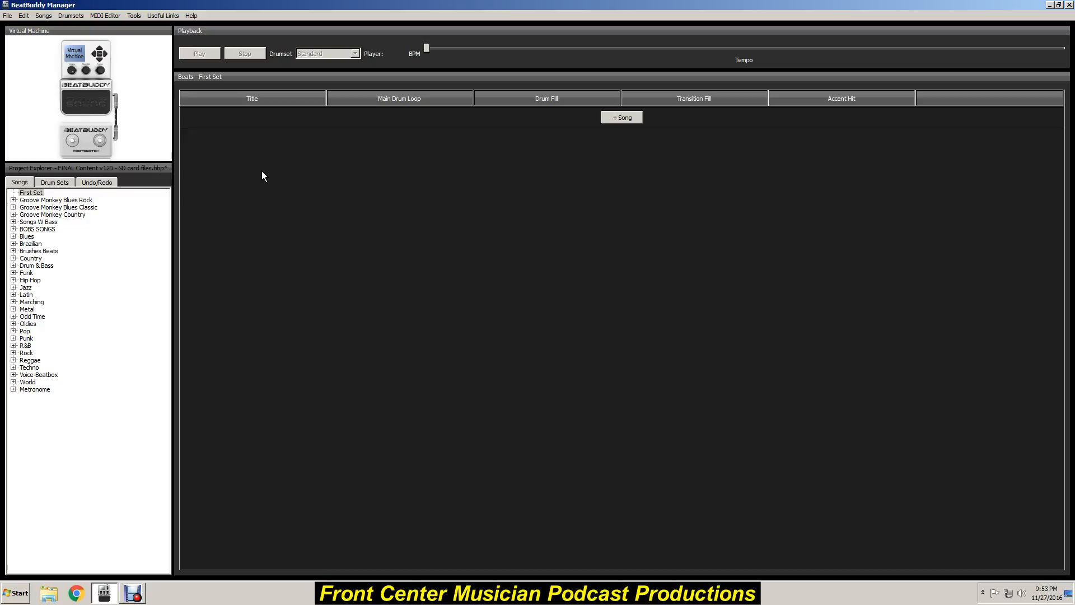
mouse_move(366, 199)
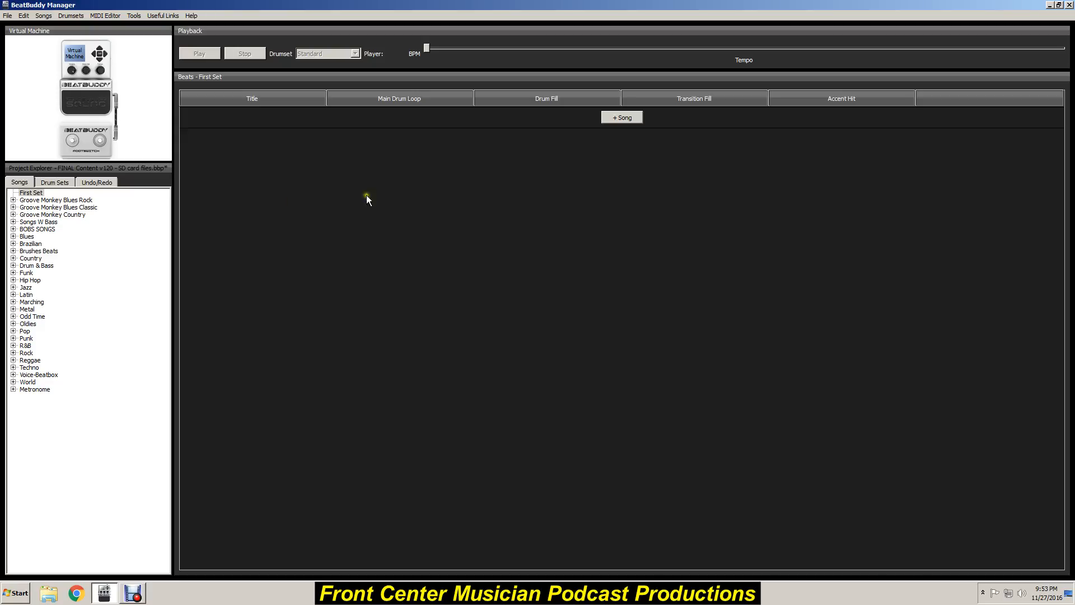
mouse_move(552, 161)
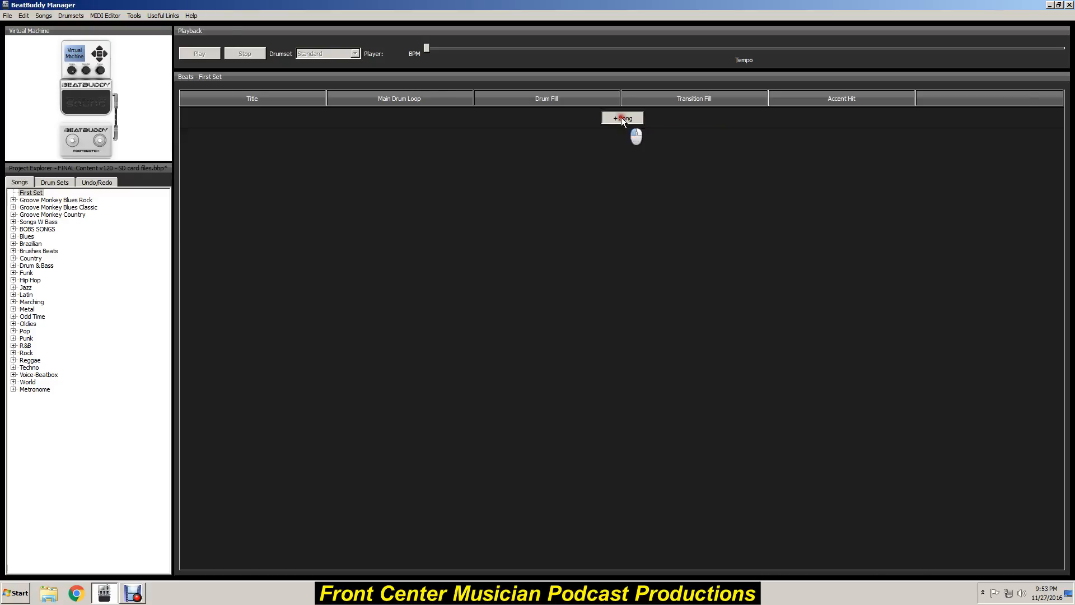
left_click(621, 117)
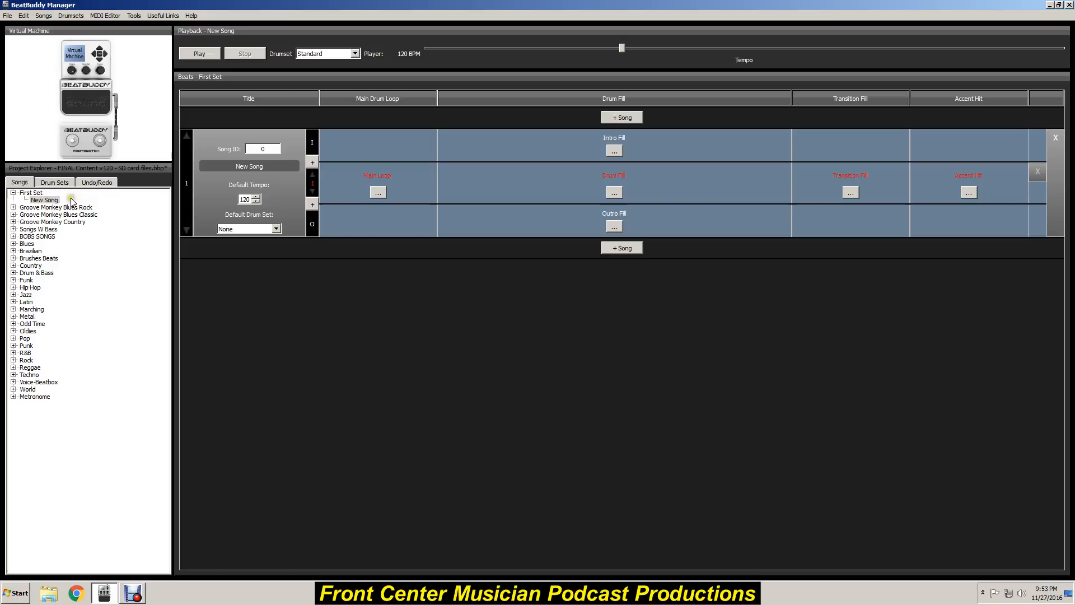
mouse_move(43, 199)
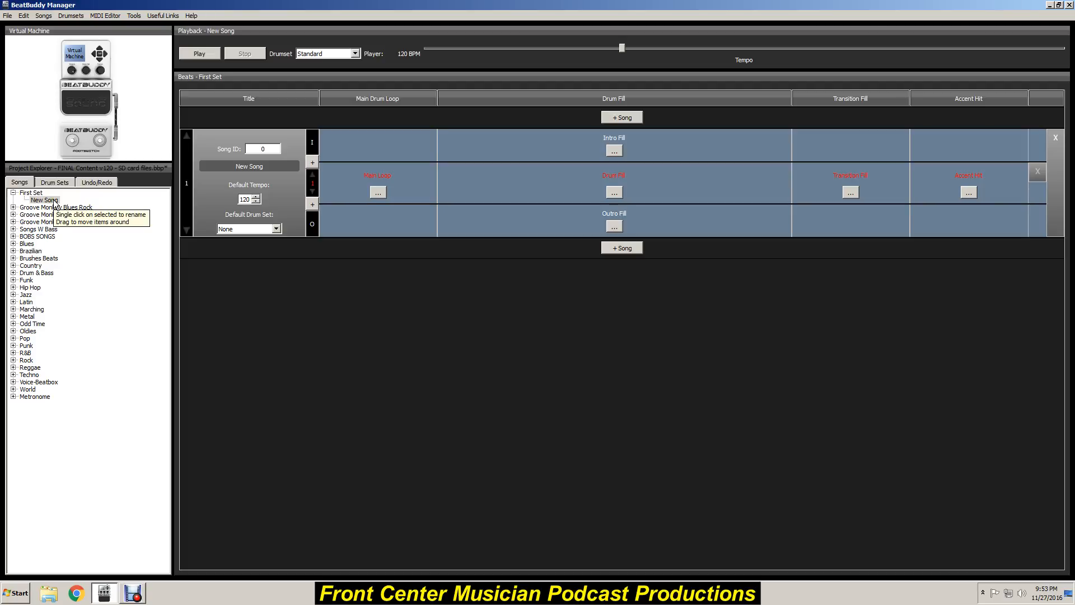
mouse_move(355, 180)
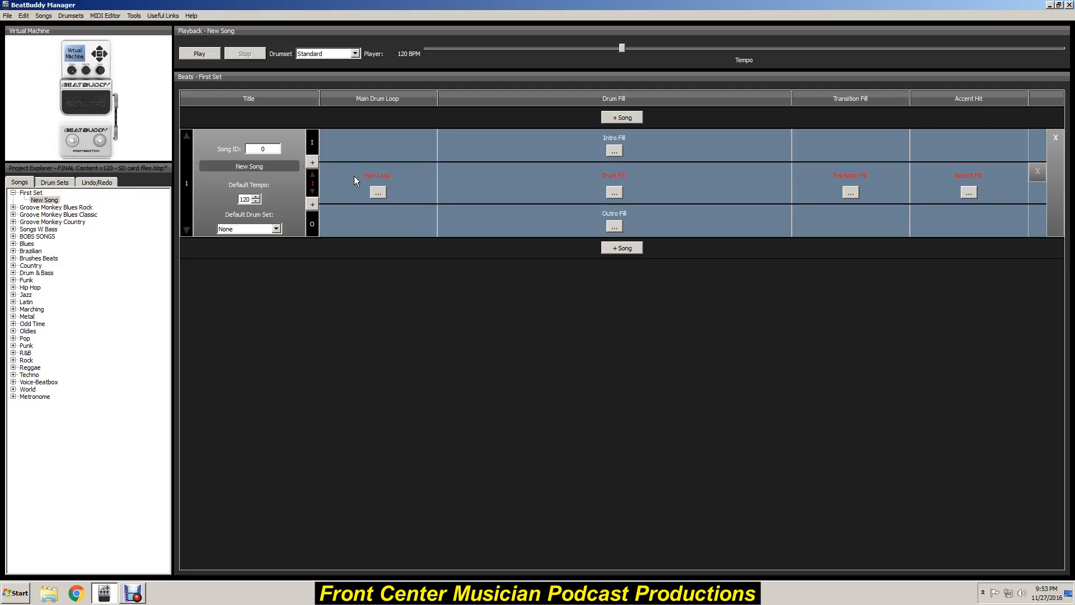
mouse_move(681, 131)
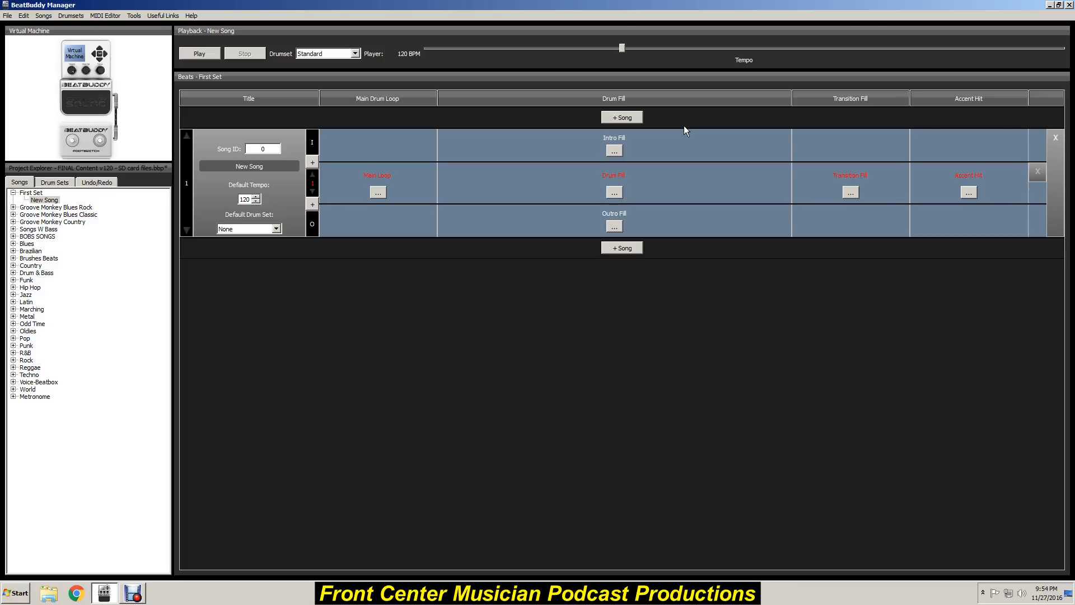
mouse_move(624, 140)
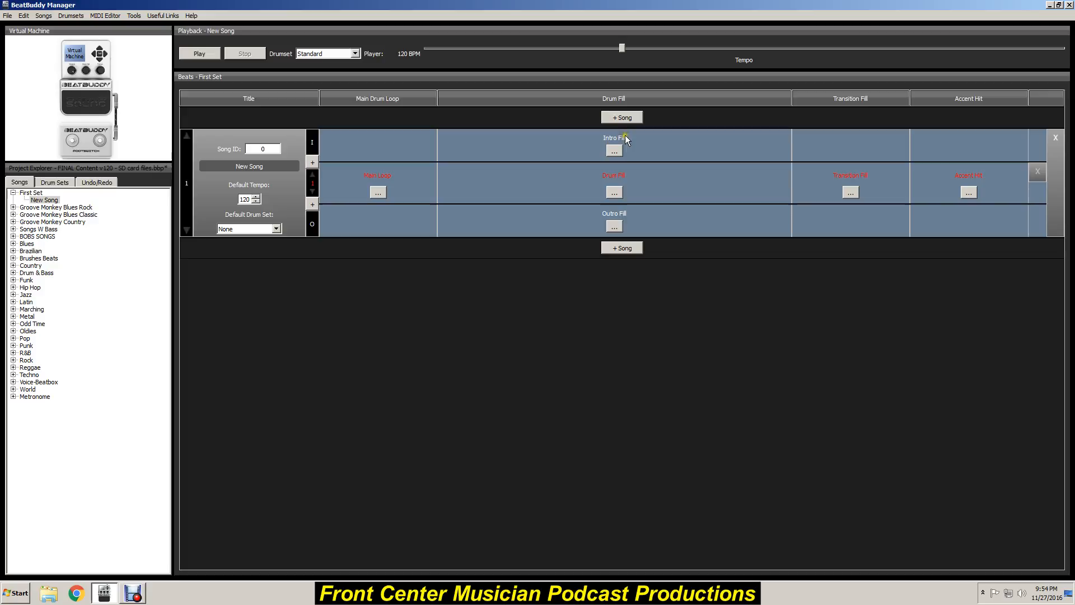
Pick 'Heart of Gold - intro beat' from BEAT BUDDY STUFF > My Commercial Downloads for the intro fill
left_click(613, 150)
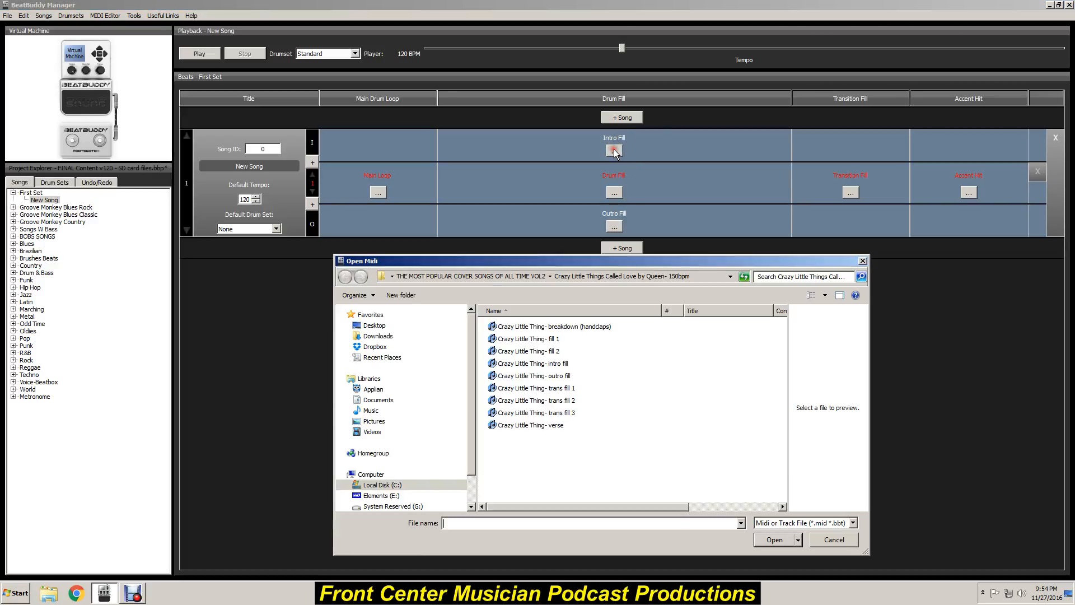
mouse_move(421, 390)
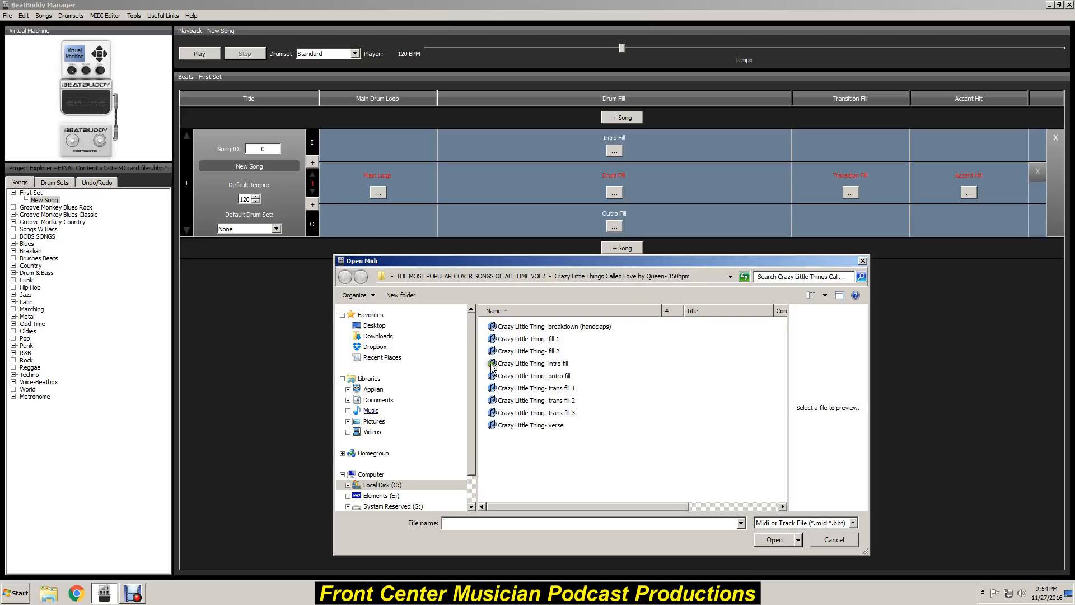
left_click(381, 485)
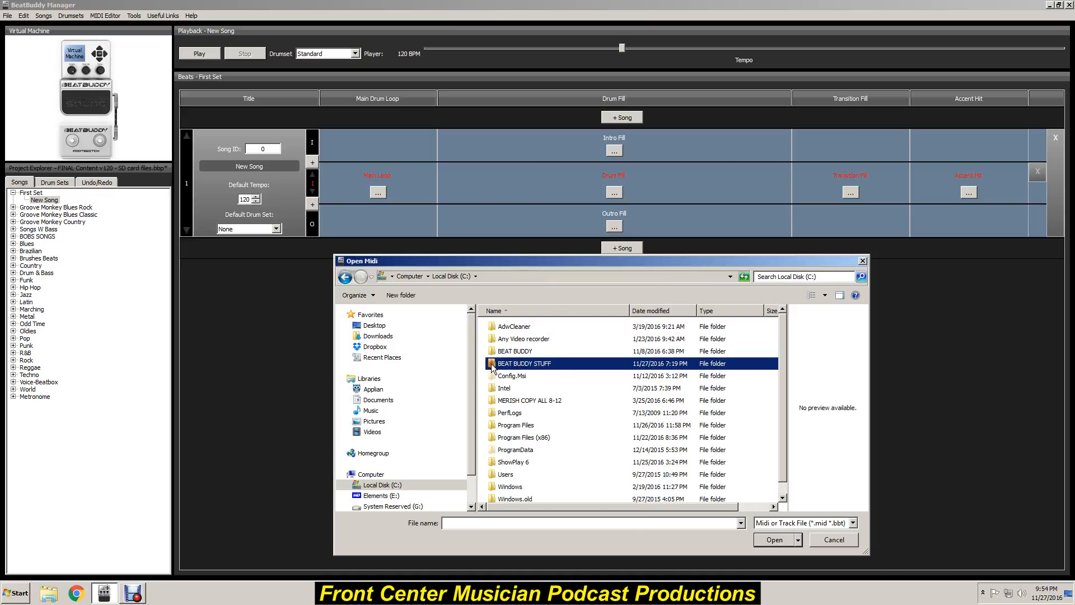
double_click(524, 363)
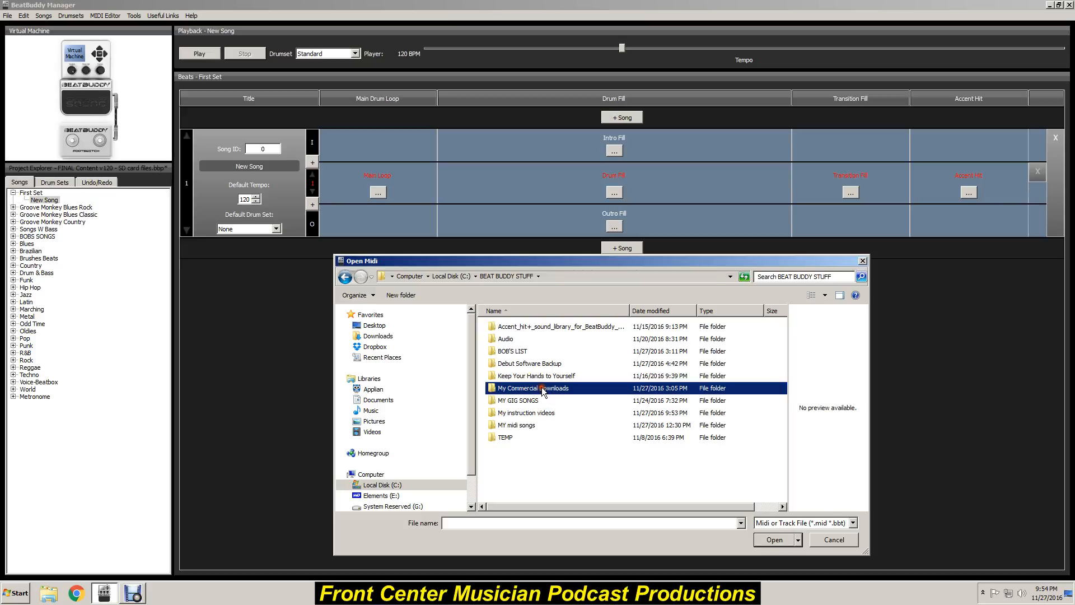
double_click(533, 388)
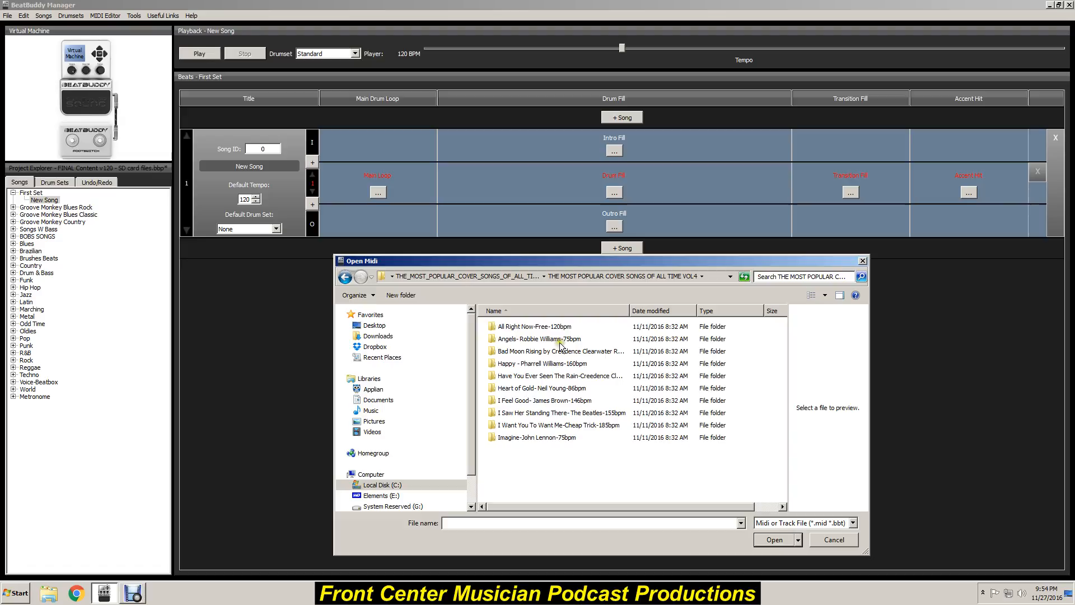
mouse_move(541, 425)
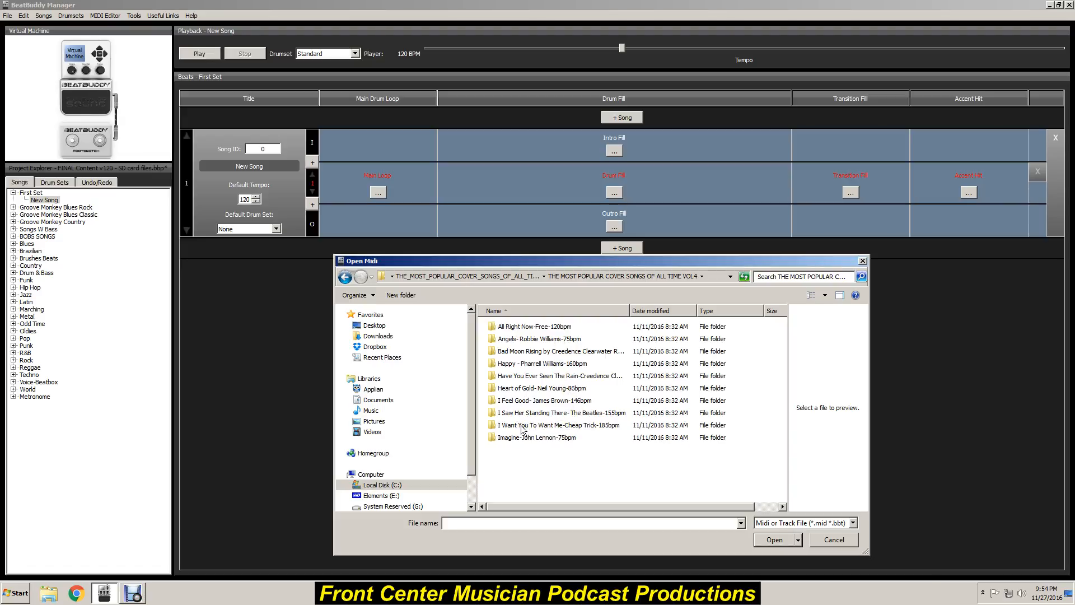
mouse_move(522, 391)
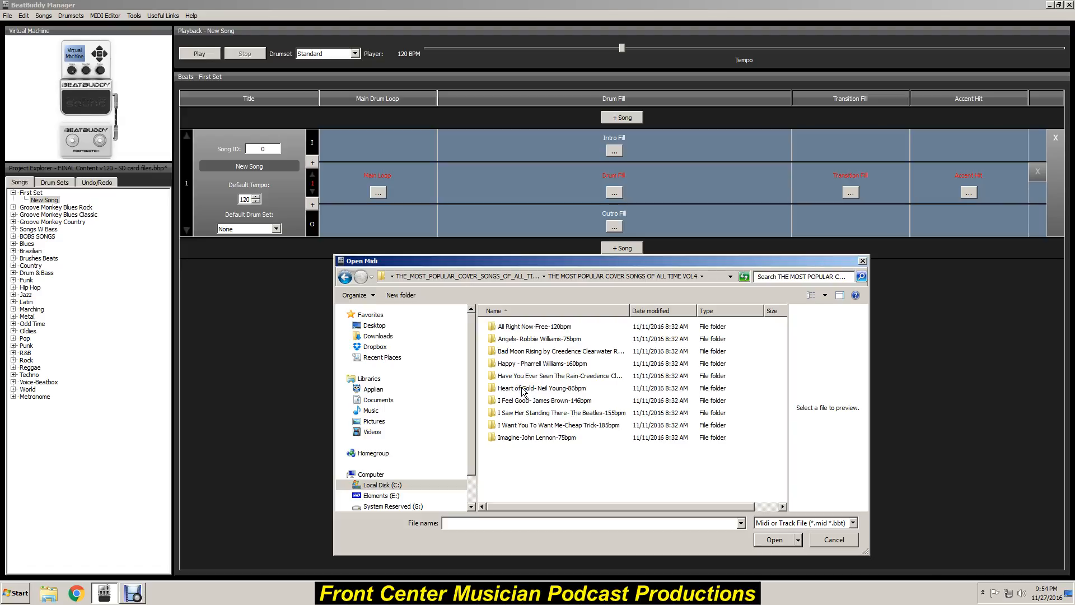
double_click(539, 387)
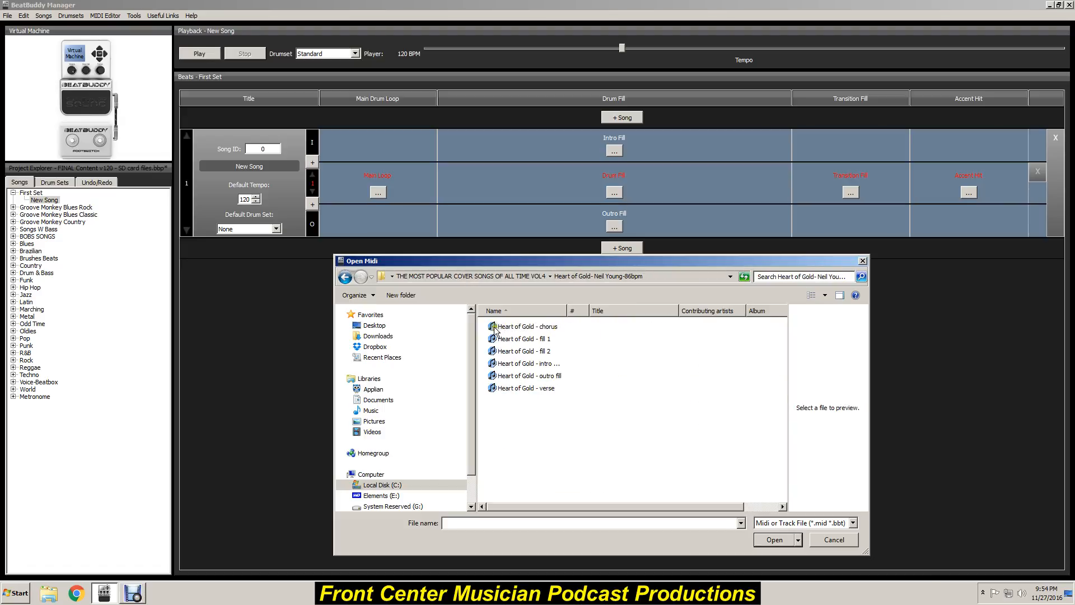
mouse_move(501, 346)
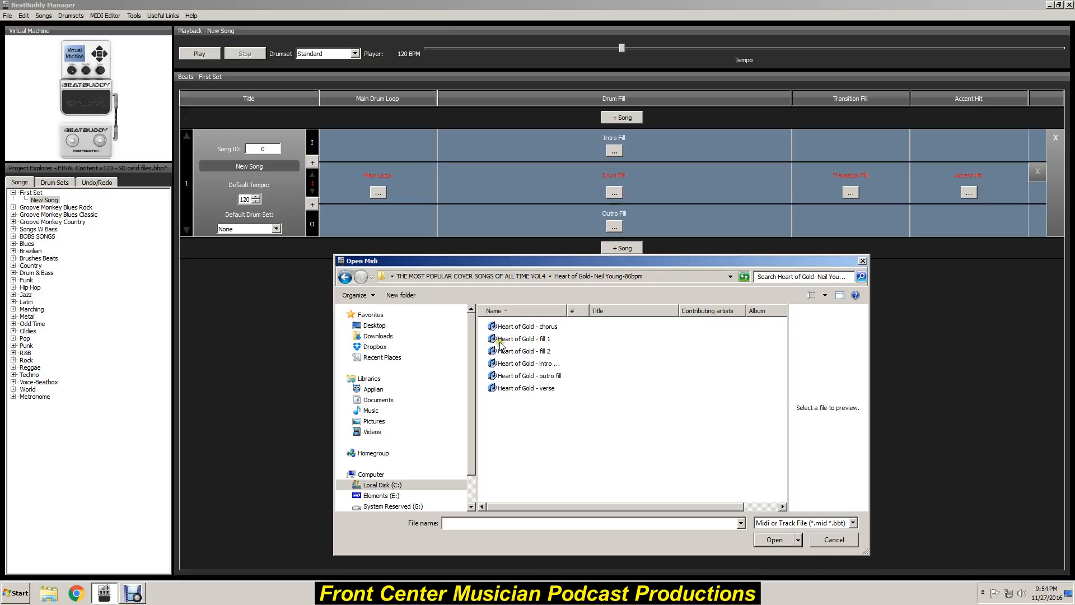
mouse_move(535, 387)
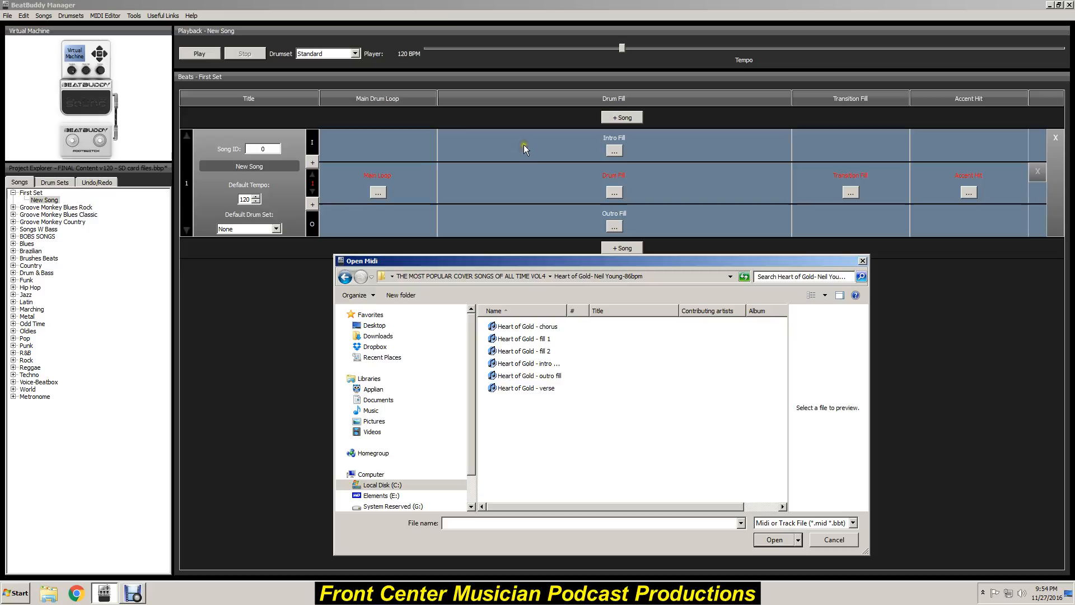
mouse_move(548, 163)
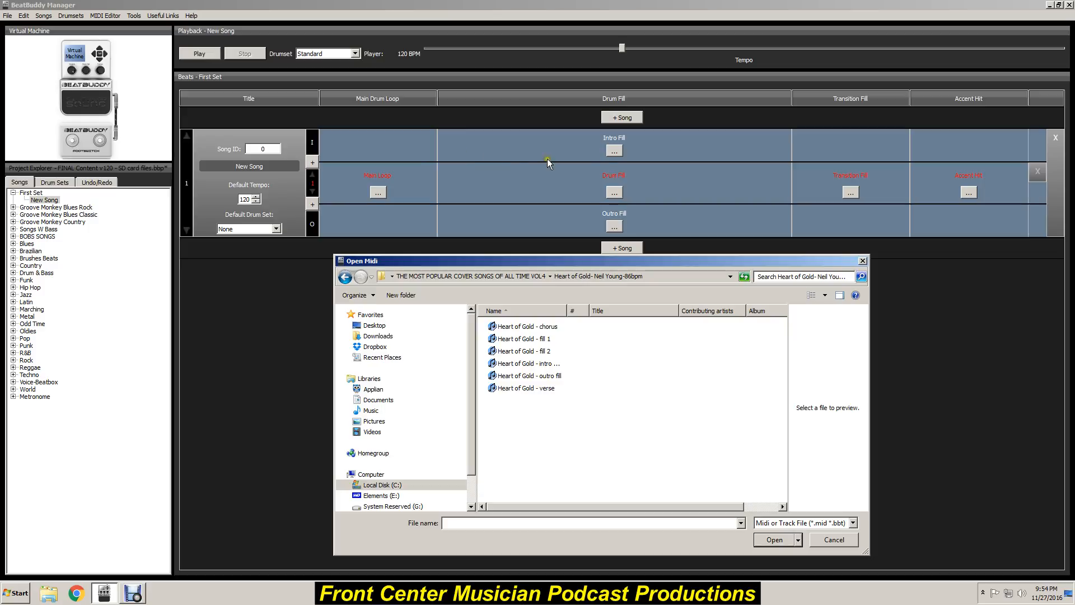
mouse_move(613, 142)
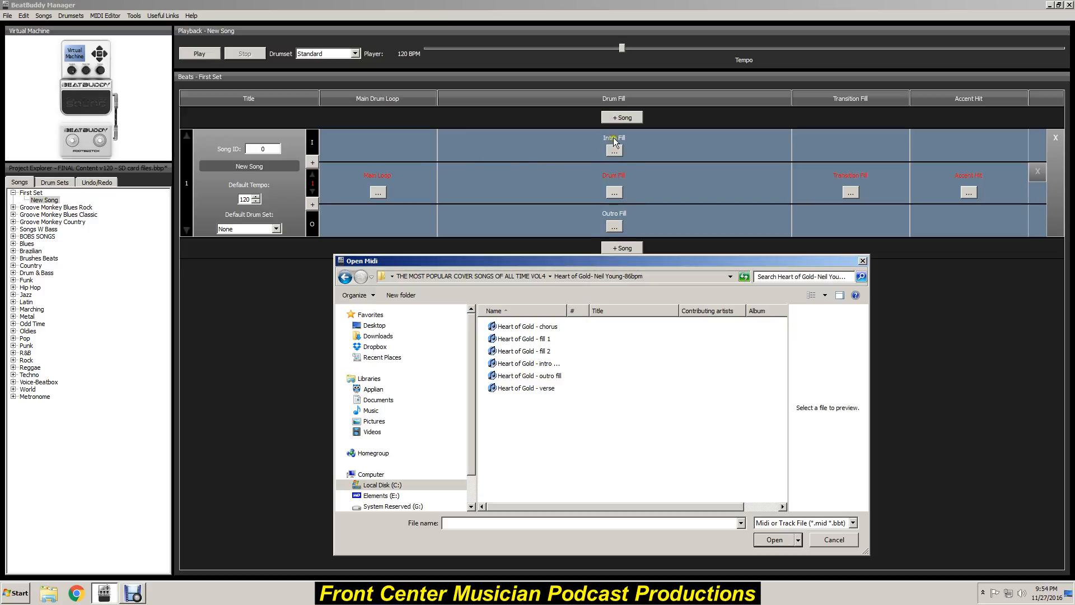
mouse_move(548, 364)
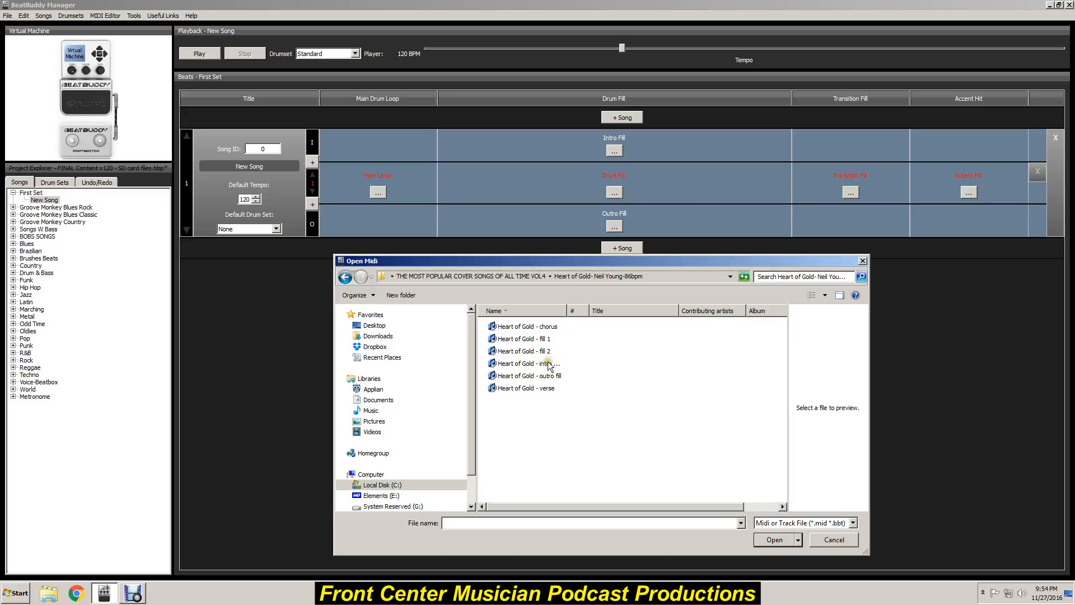
left_click(528, 362)
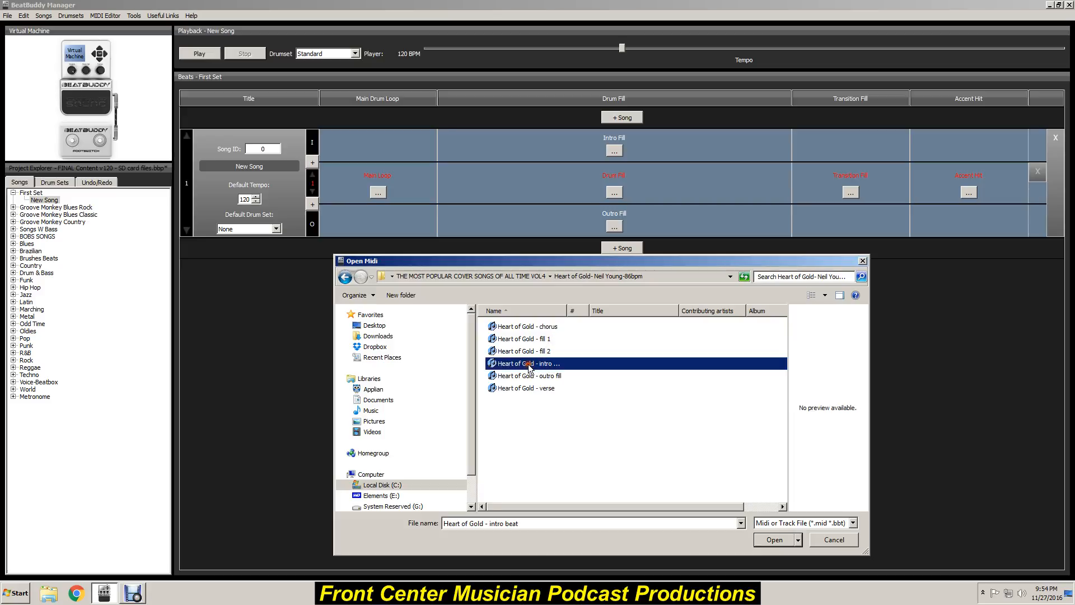
Load the Heart of Gold intro beat as intro fill and 'Heart of Gold - verse' as main loop
left_click(773, 540)
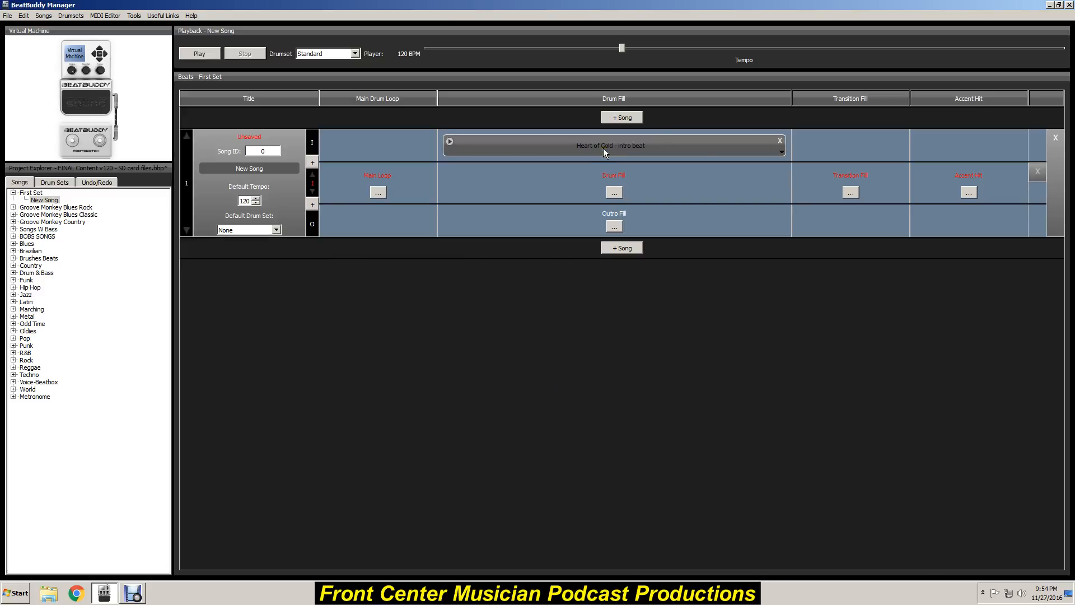
mouse_move(466, 171)
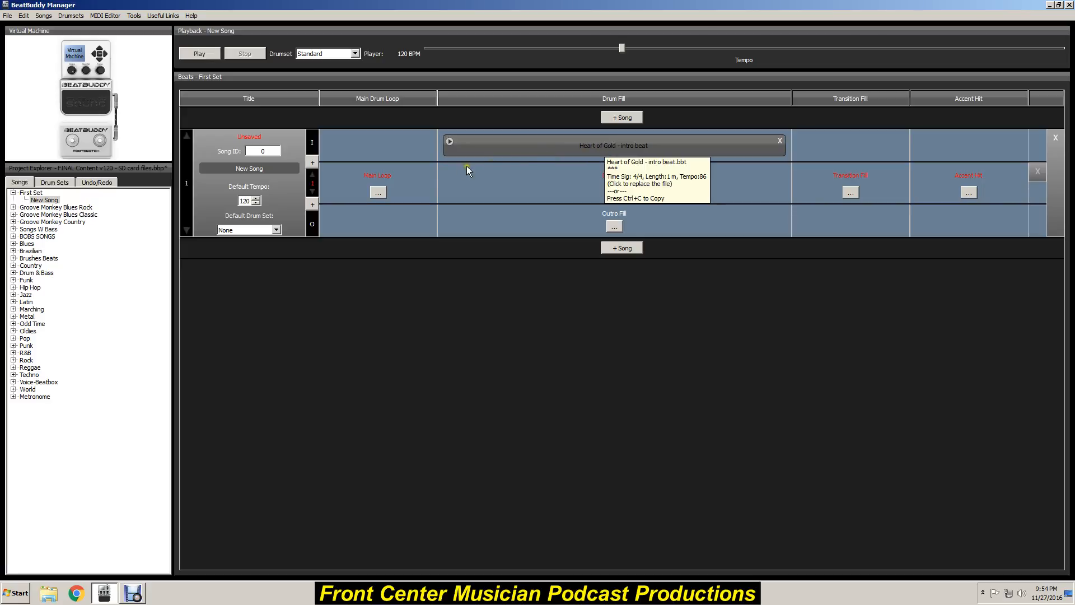
mouse_move(377, 192)
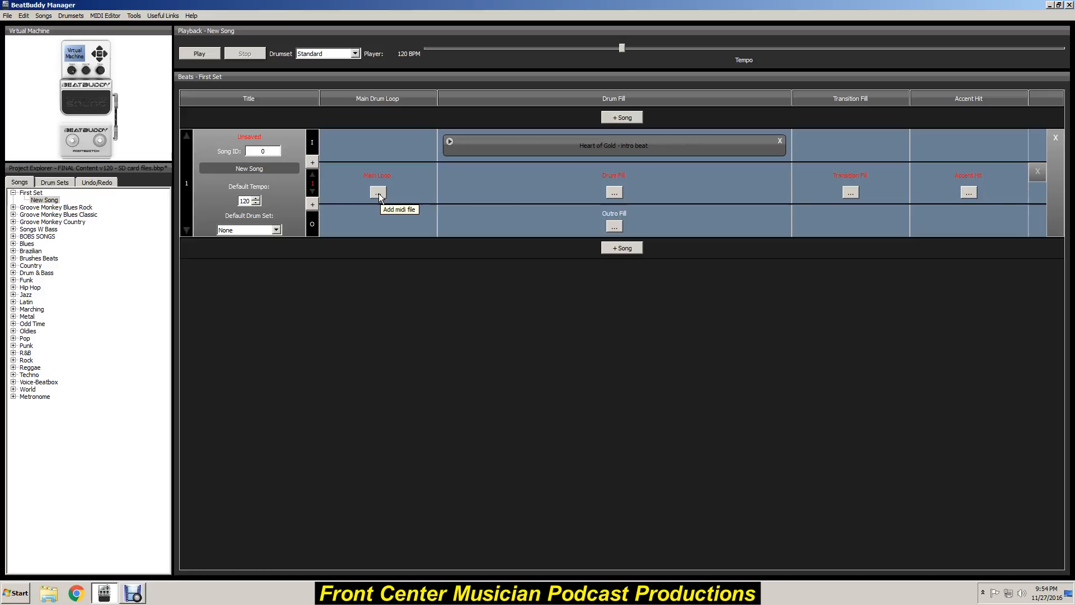
left_click(377, 192)
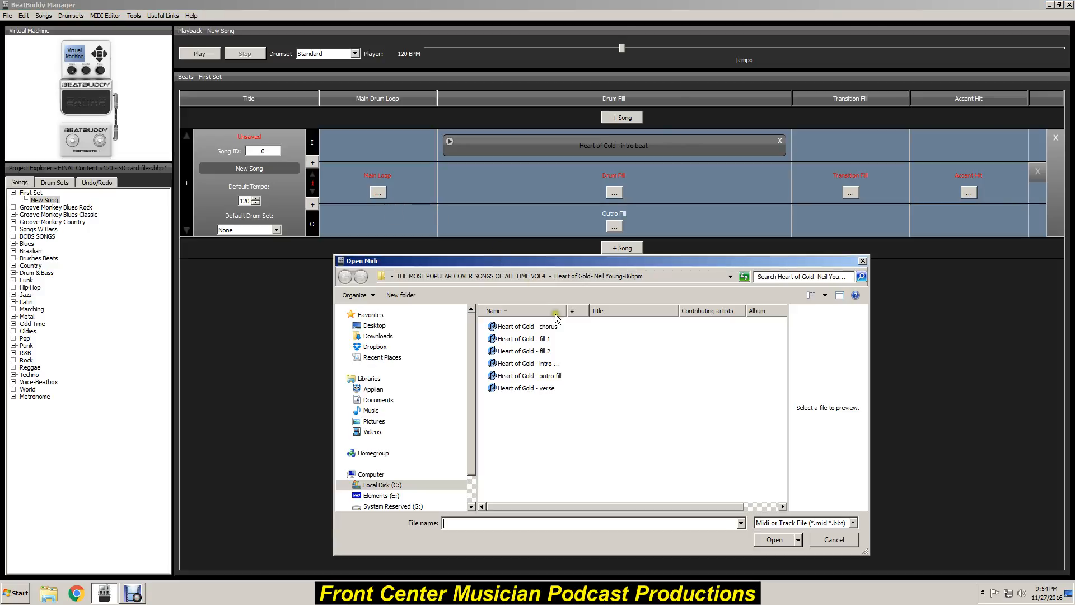
mouse_move(528, 394)
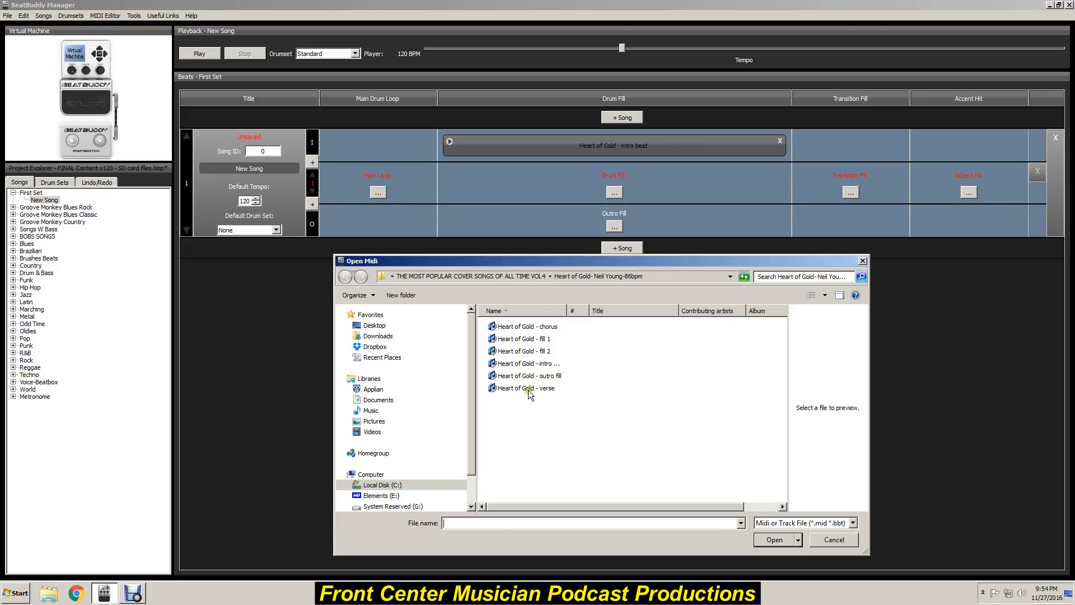
double_click(525, 387)
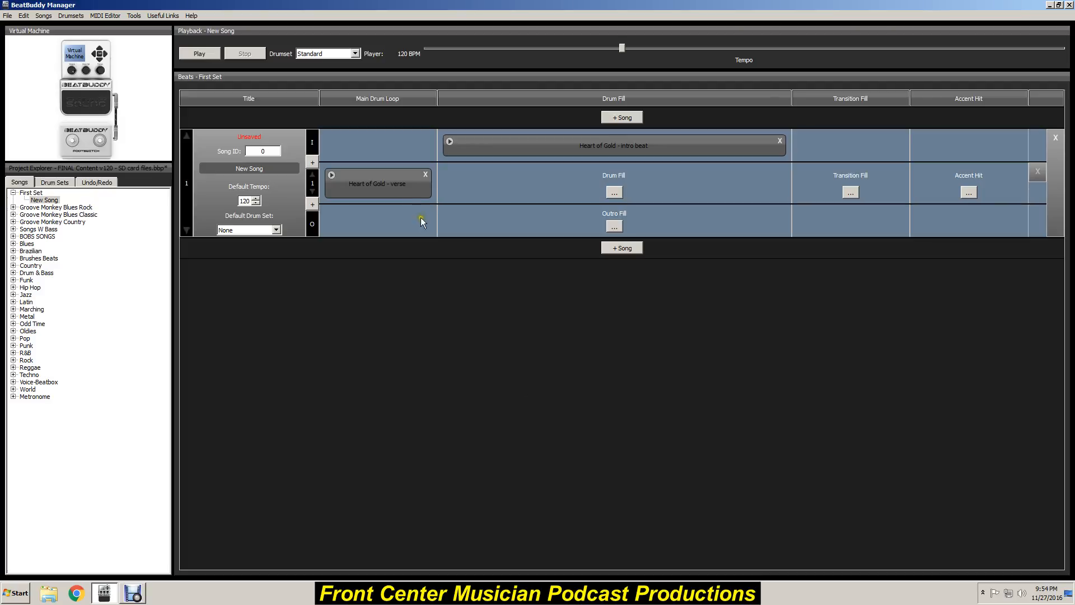
mouse_move(613, 192)
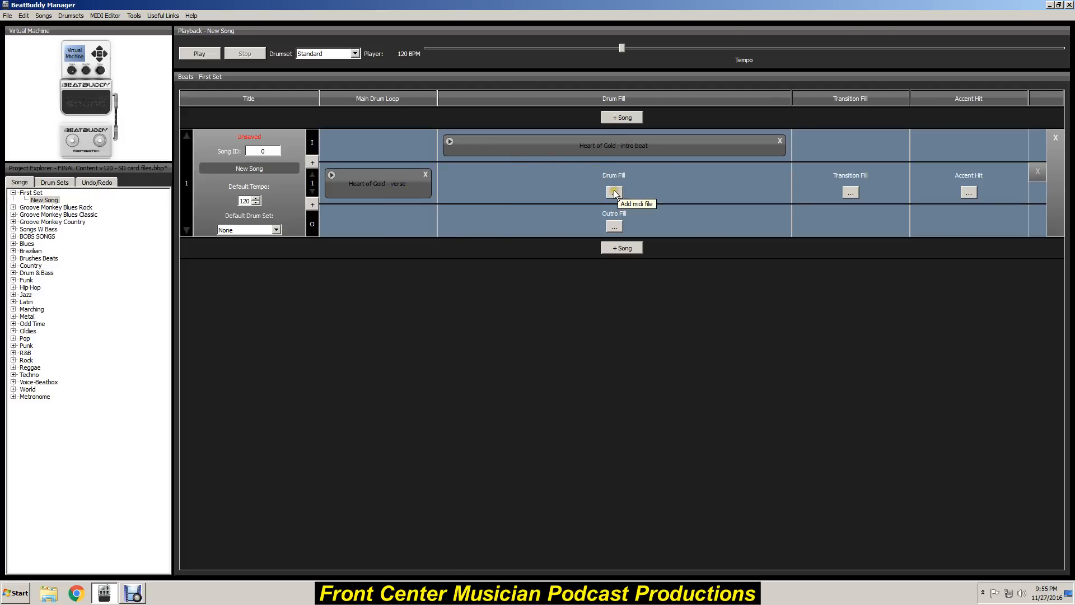
Load 'Heart of Gold - fill 1' as part 1's drum fill and add a second fill slot
left_click(613, 192)
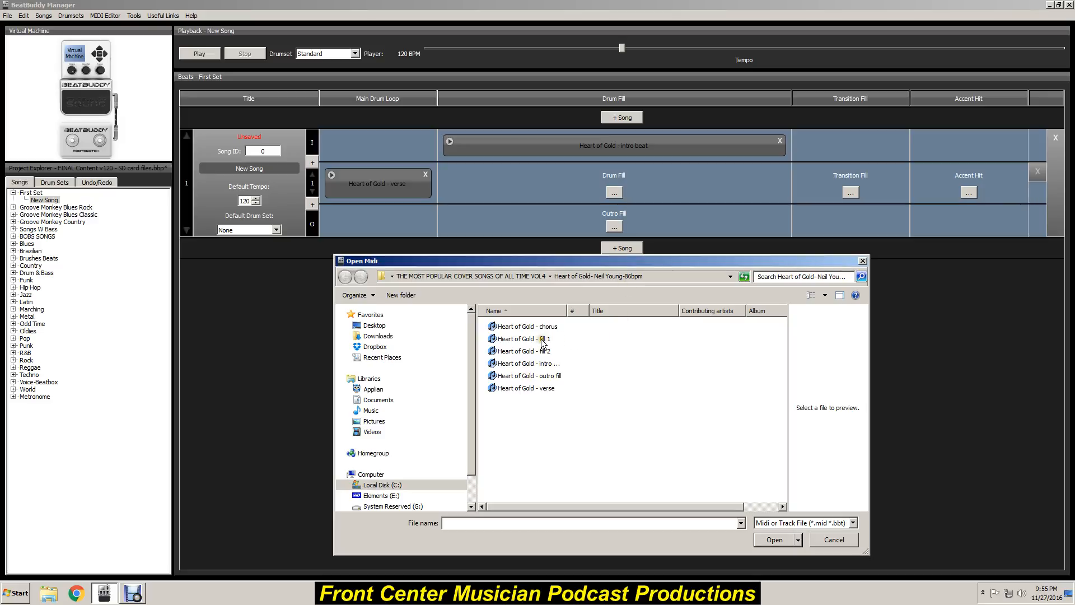
double_click(522, 338)
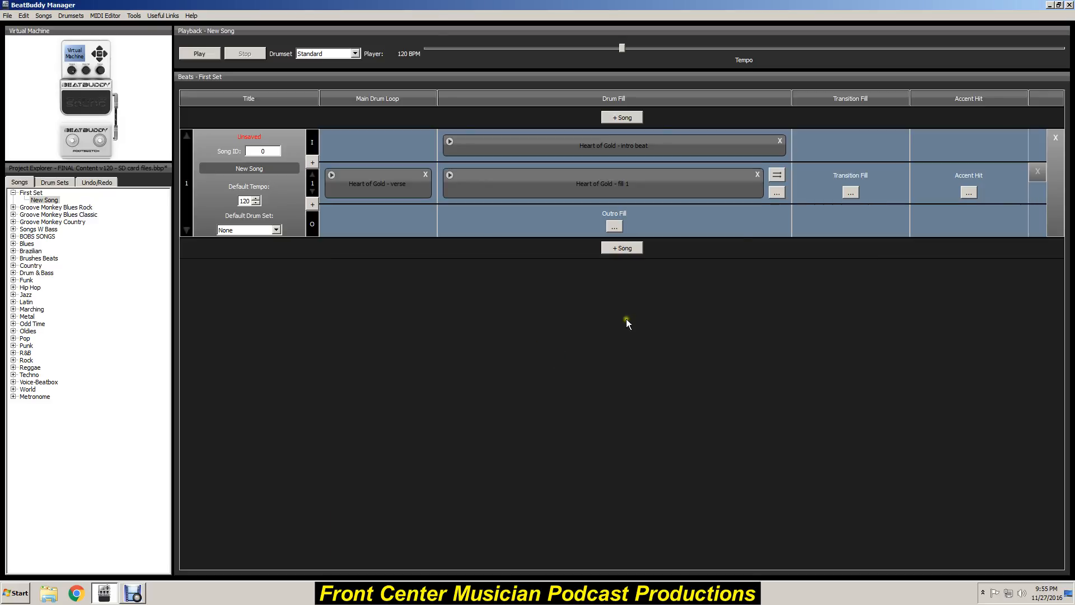
left_click(775, 192)
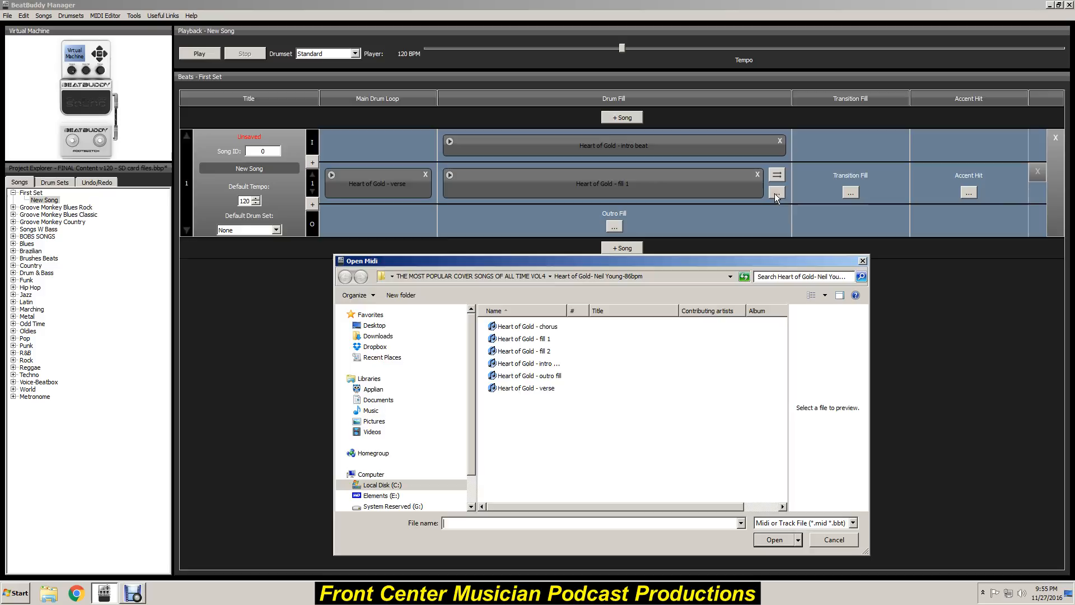
mouse_move(548, 351)
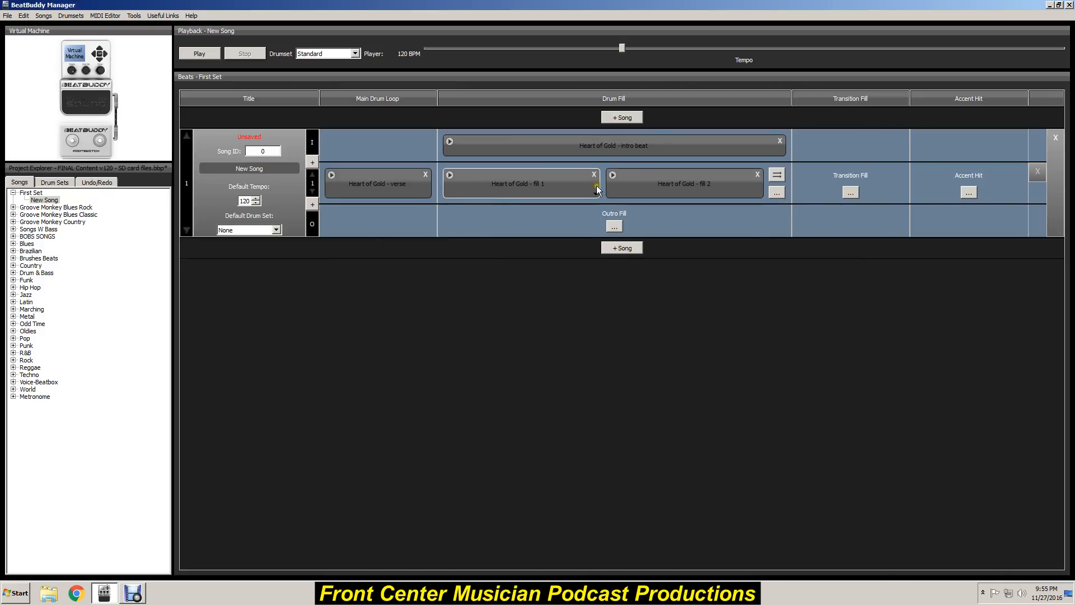
mouse_move(758, 189)
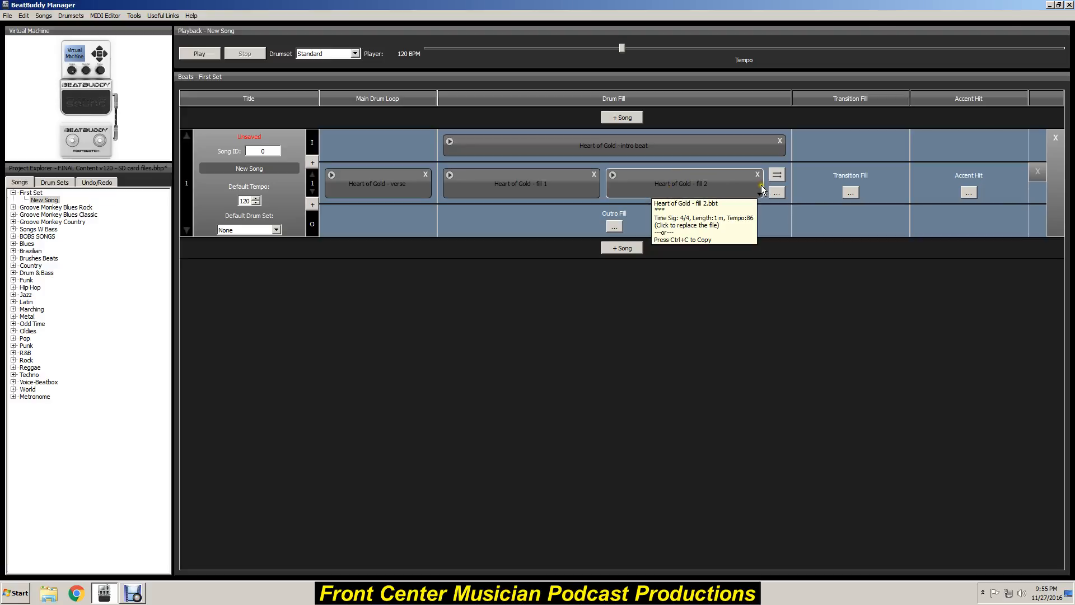
Start choosing a beat file for the song's outro fill
left_click(850, 192)
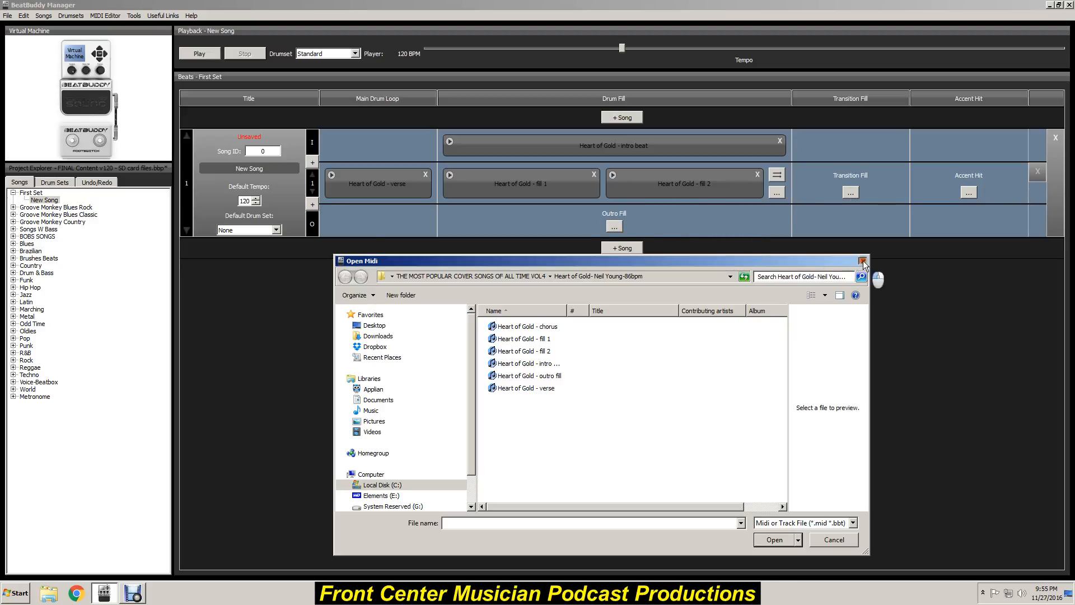
mouse_move(613, 226)
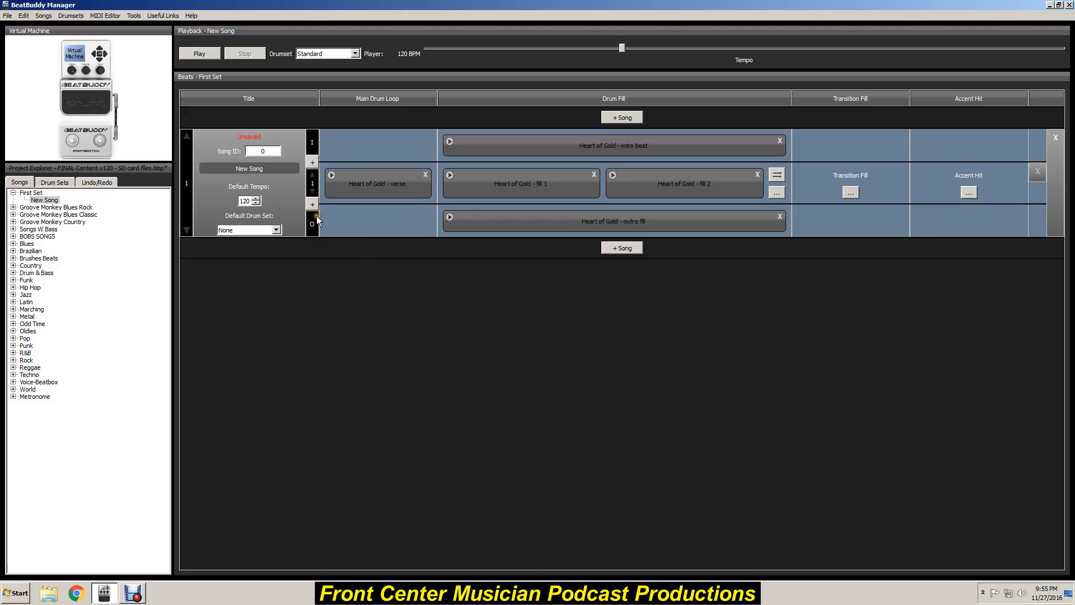
mouse_move(313, 206)
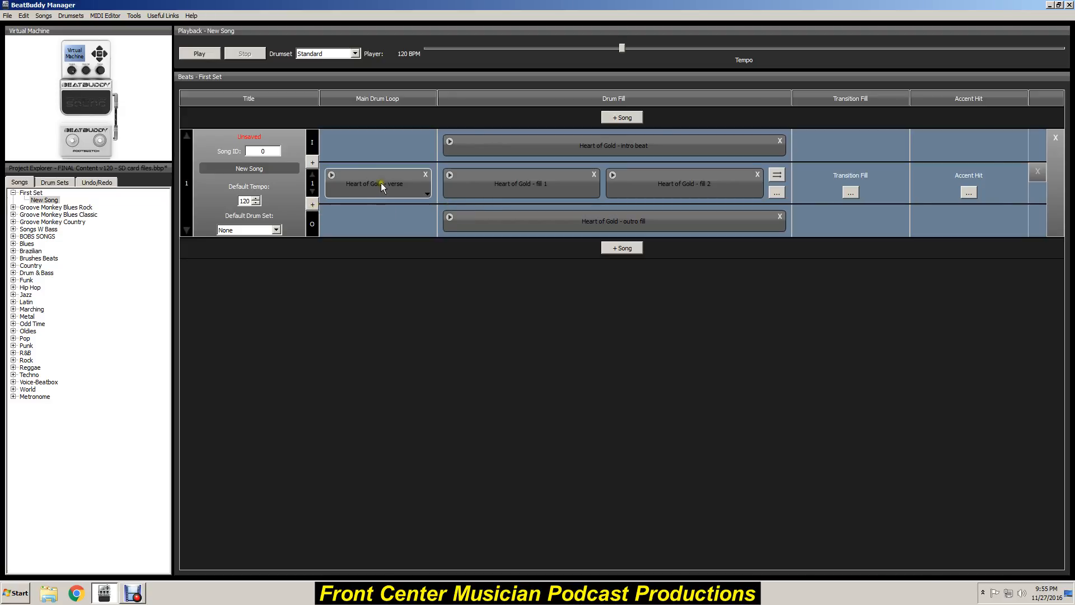
Add a second song part below part 1 for the chorus loop
left_click(312, 204)
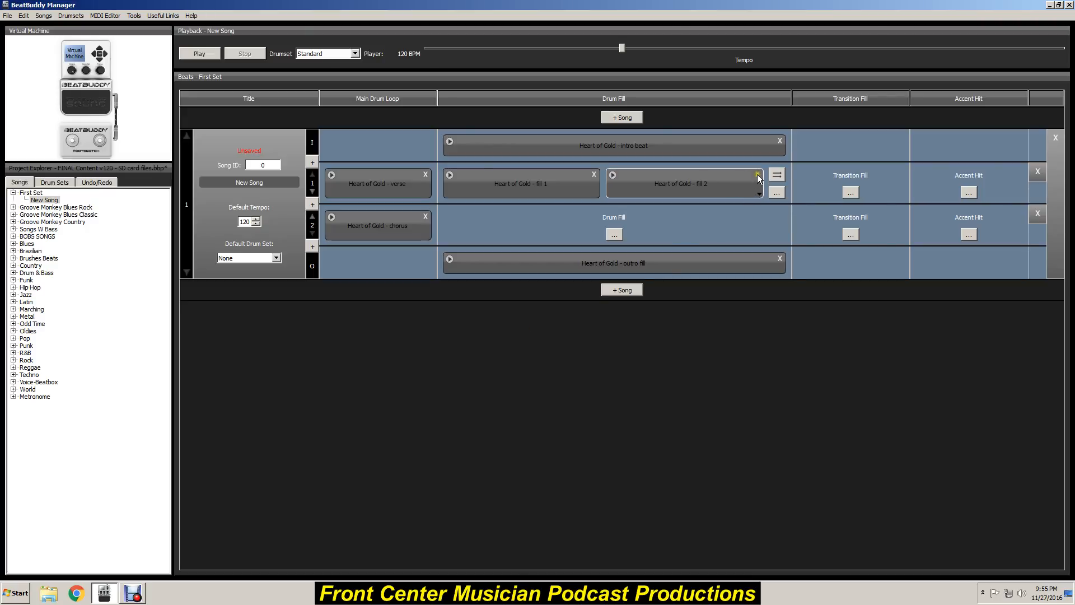
mouse_move(757, 177)
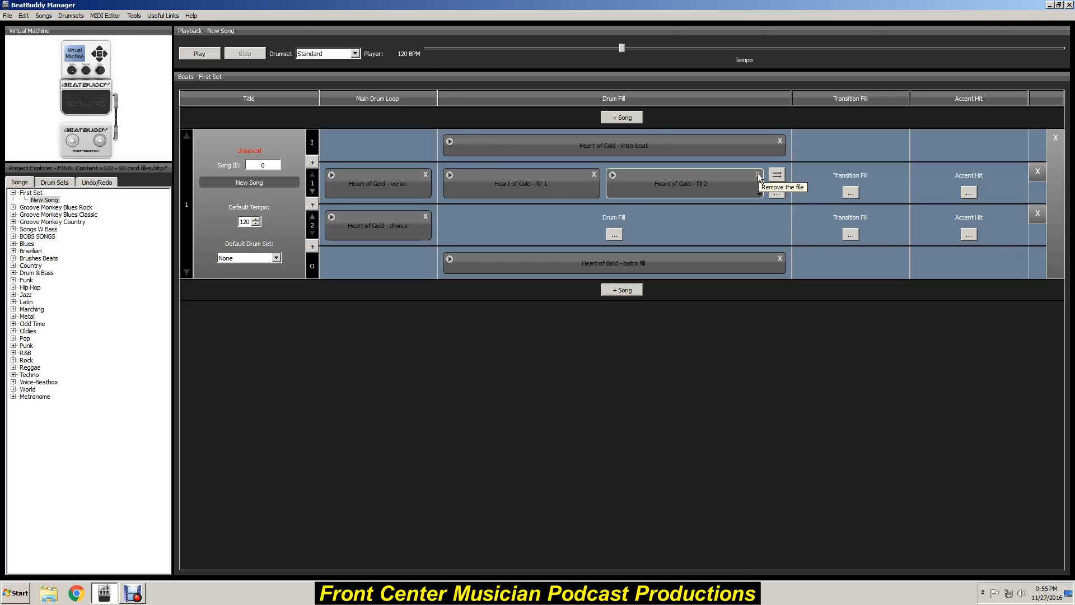
Remove fill 2 from part 1 and load 'Heart of Gold - fill 2' into part 2
left_click(757, 174)
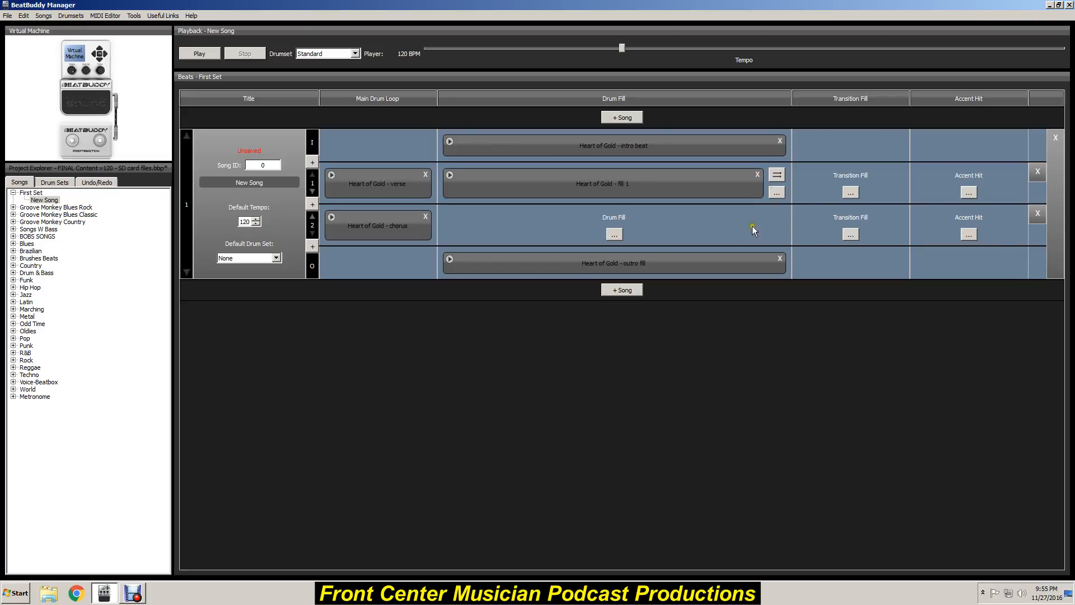
left_click(613, 234)
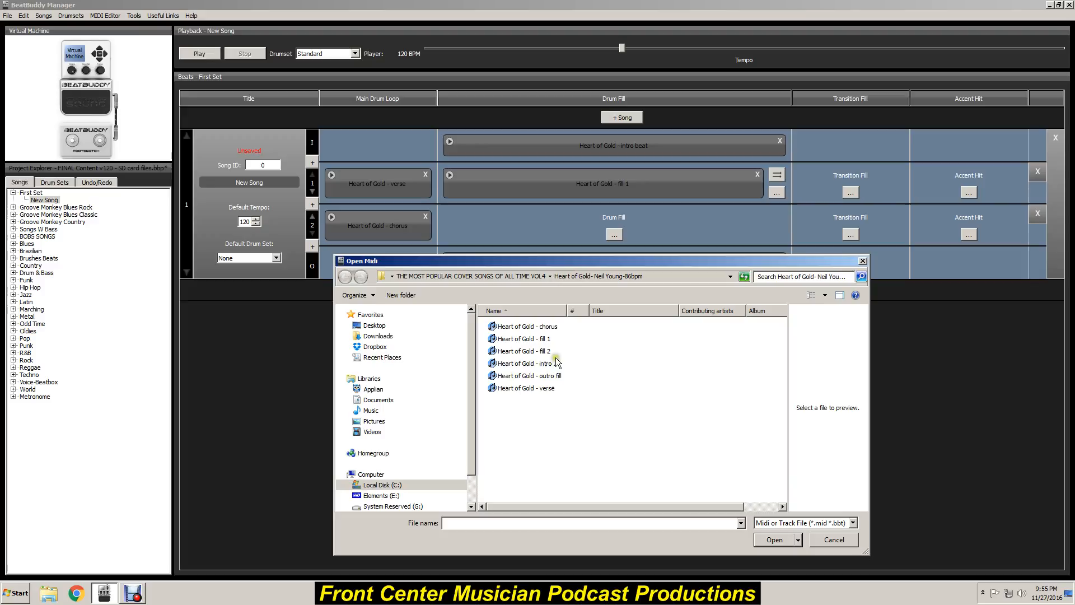
left_click(774, 540)
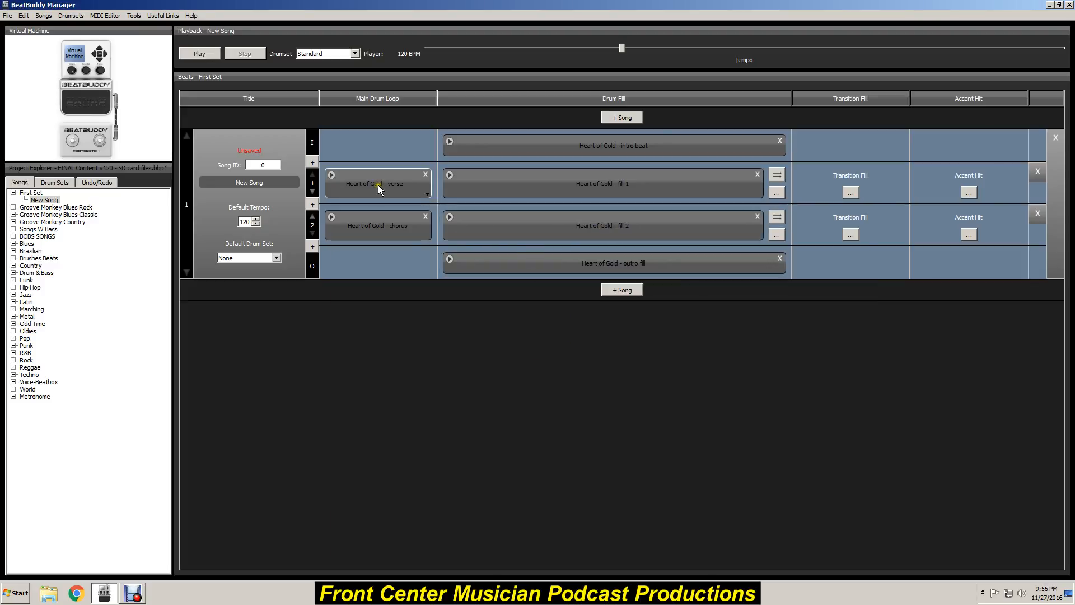
mouse_move(122, 104)
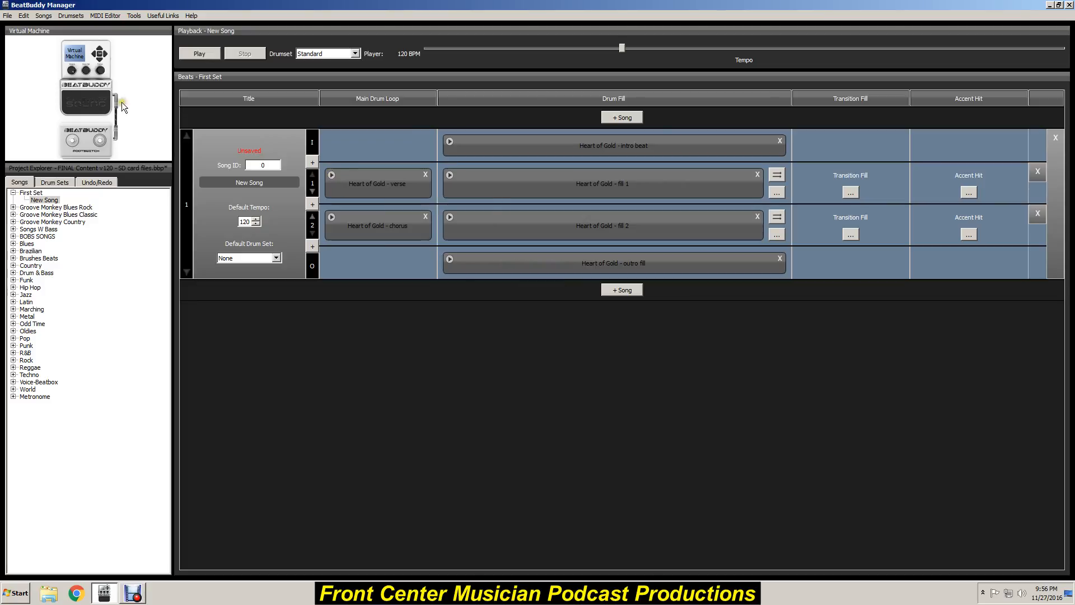
mouse_move(98, 108)
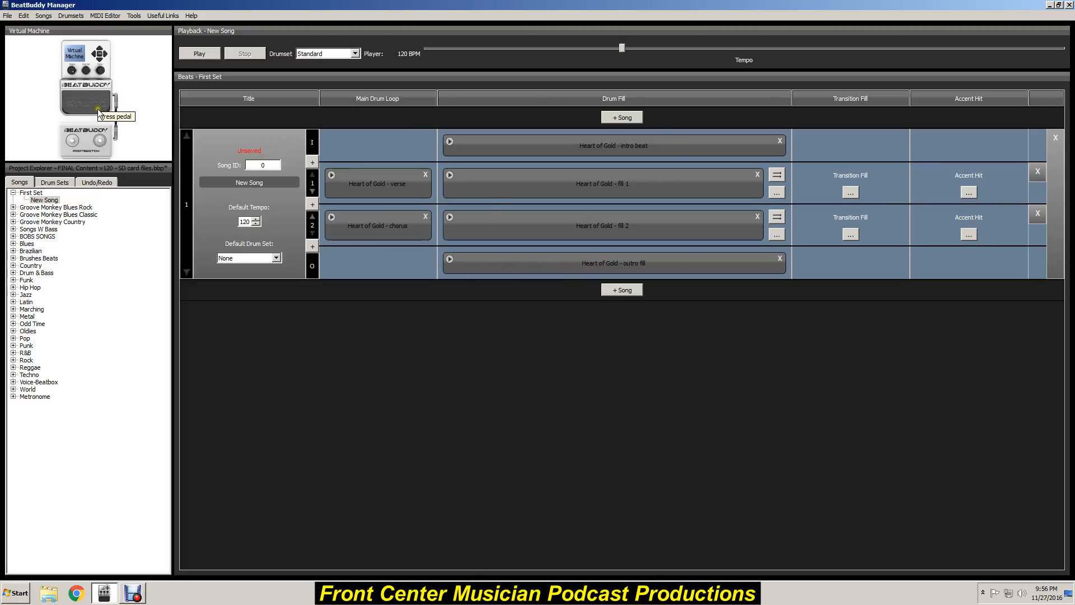
mouse_move(601, 183)
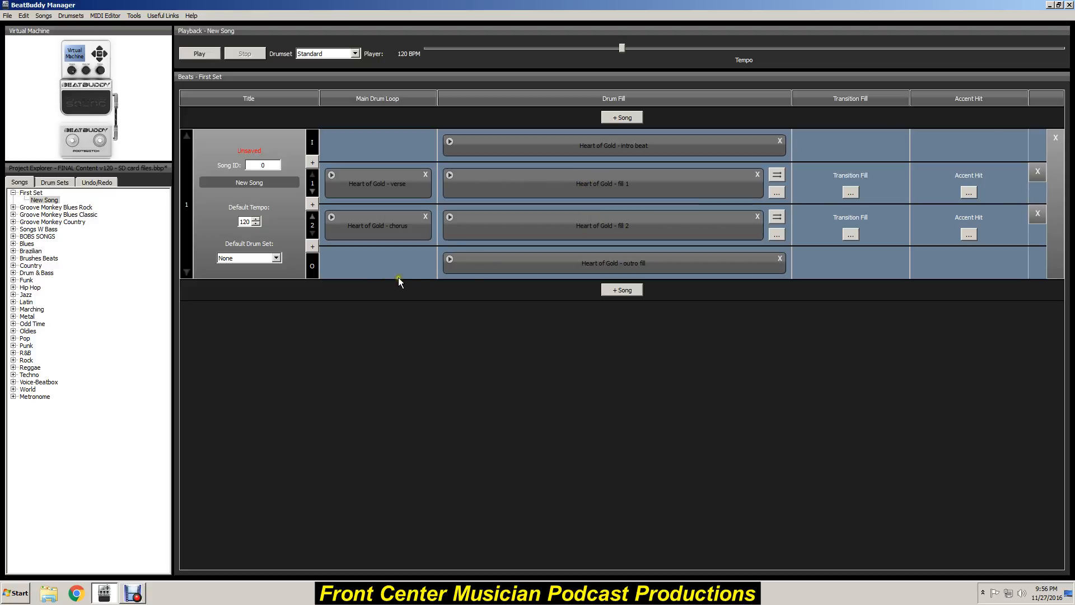
mouse_move(382, 272)
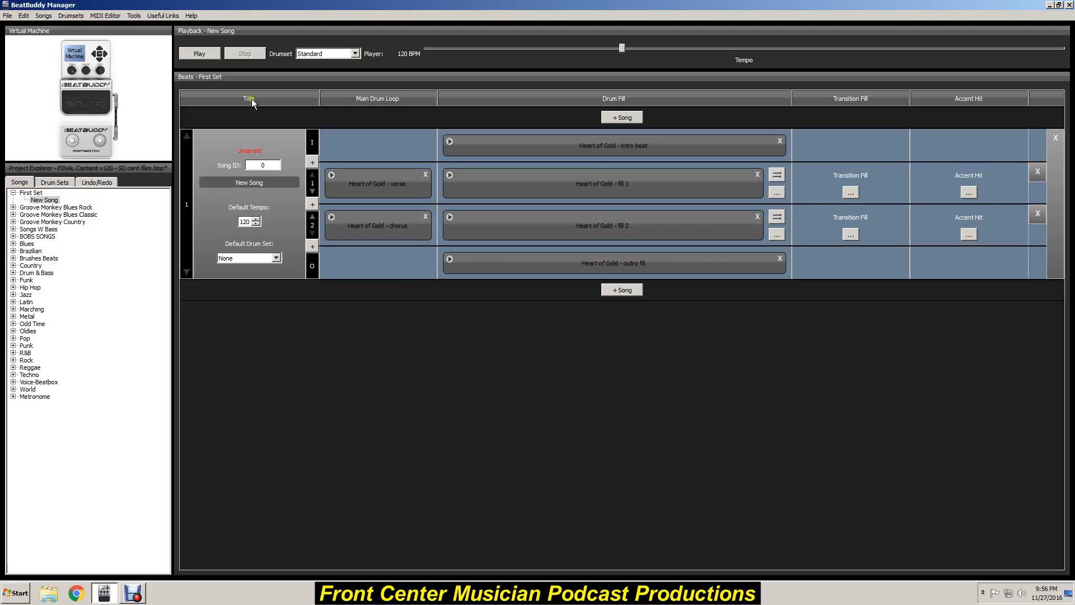
mouse_move(666, 290)
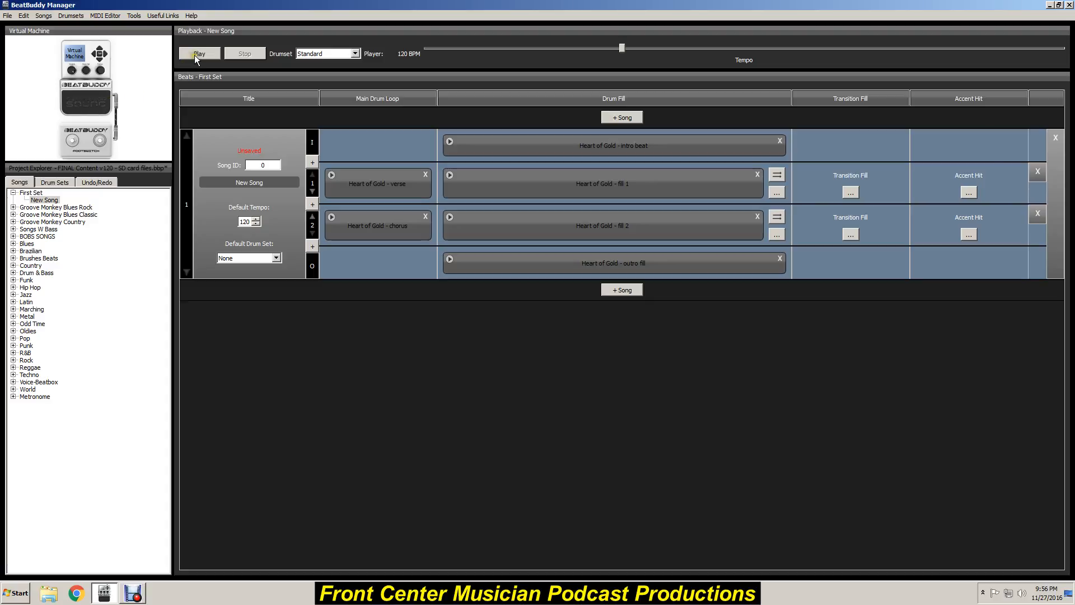
left_click(199, 54)
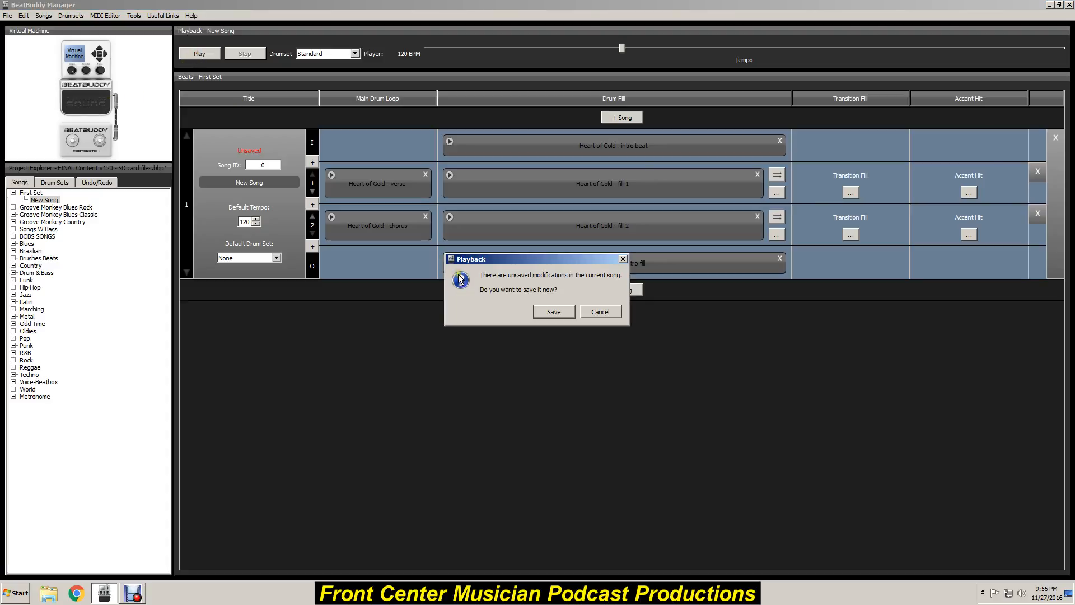
left_click(553, 312)
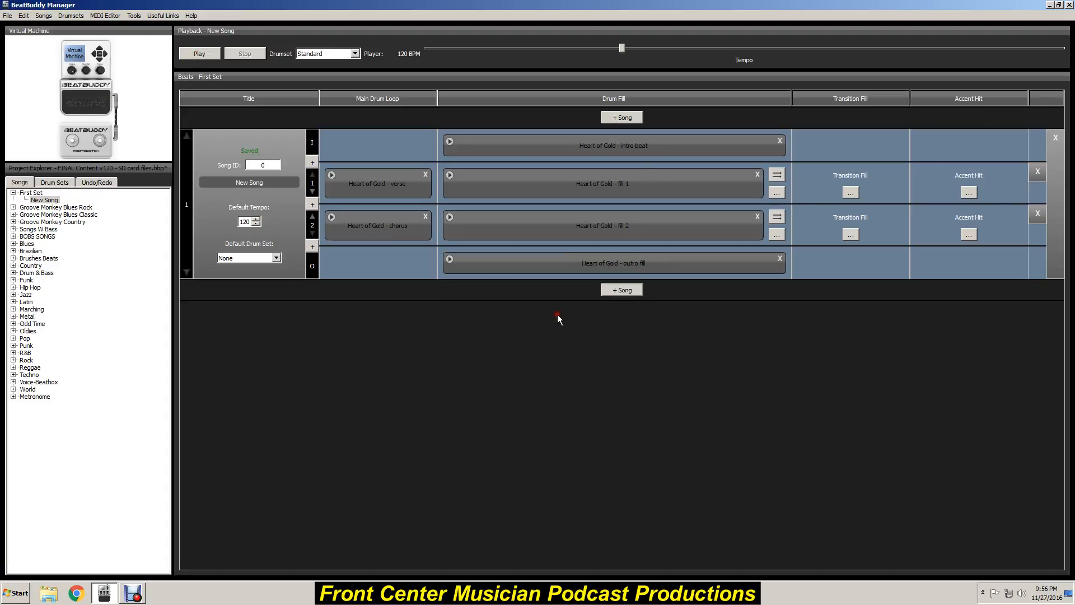
left_click(199, 53)
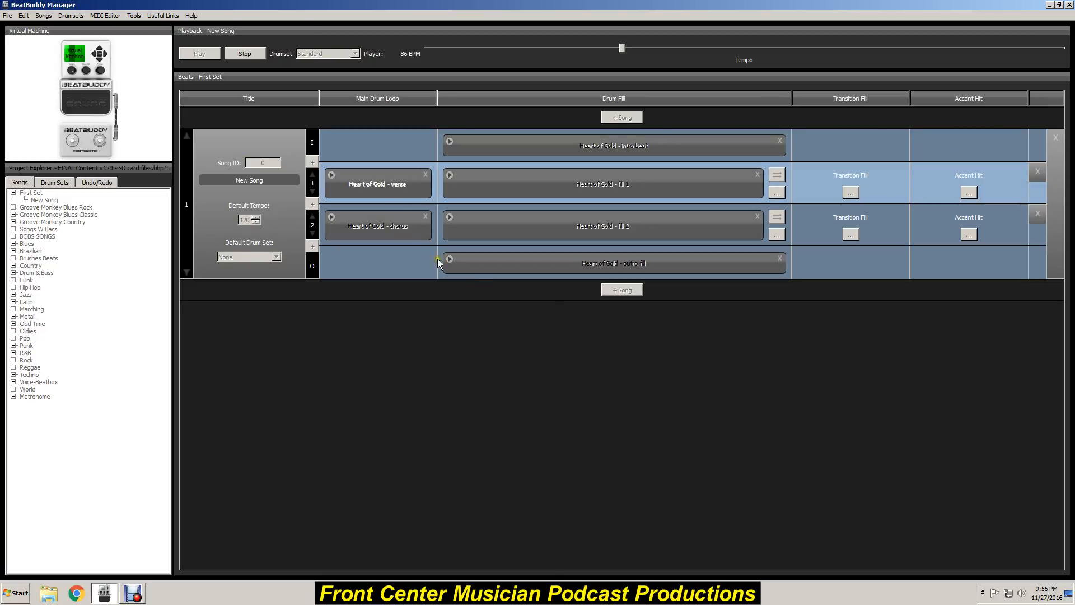
mouse_move(432, 307)
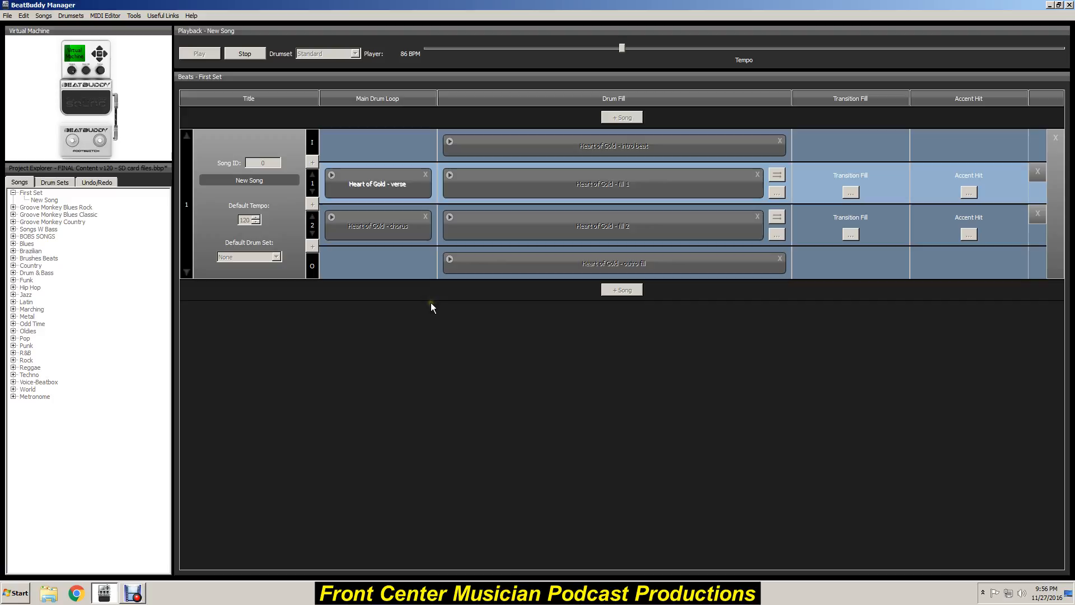
mouse_move(418, 296)
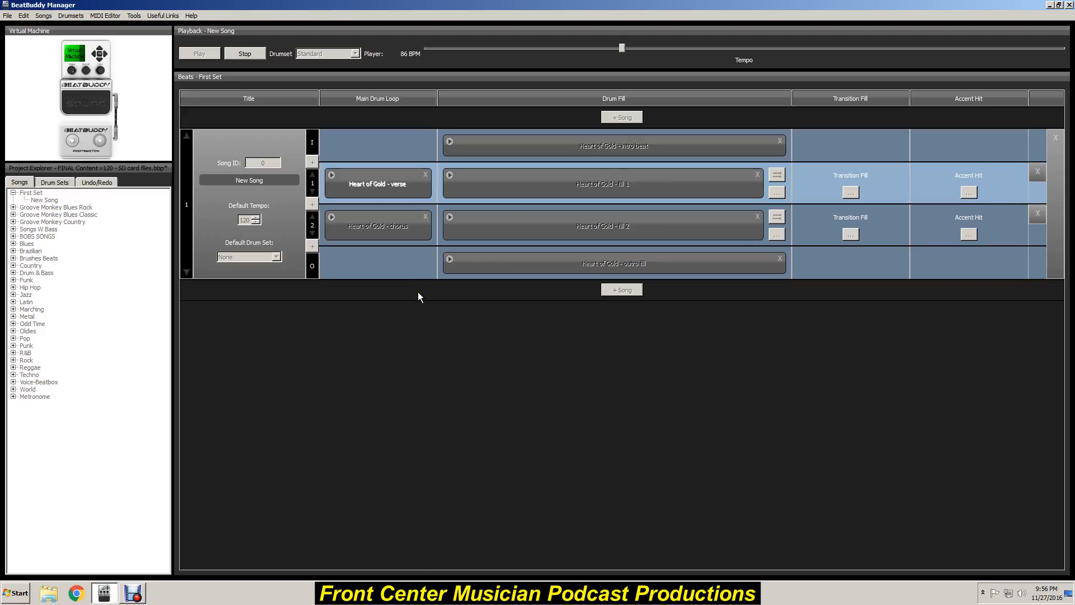
mouse_move(88, 110)
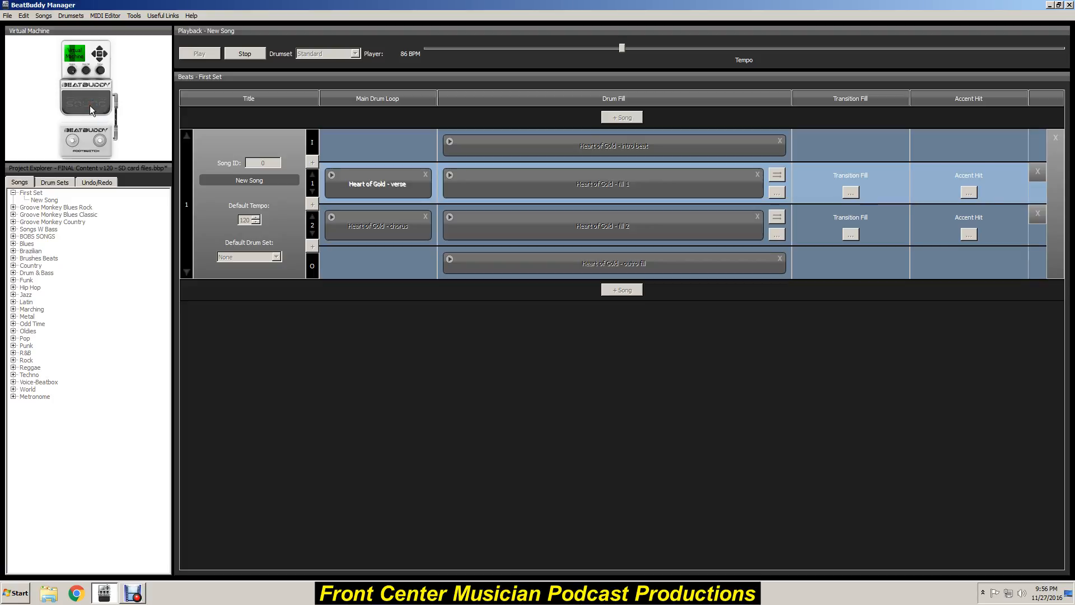
mouse_move(89, 110)
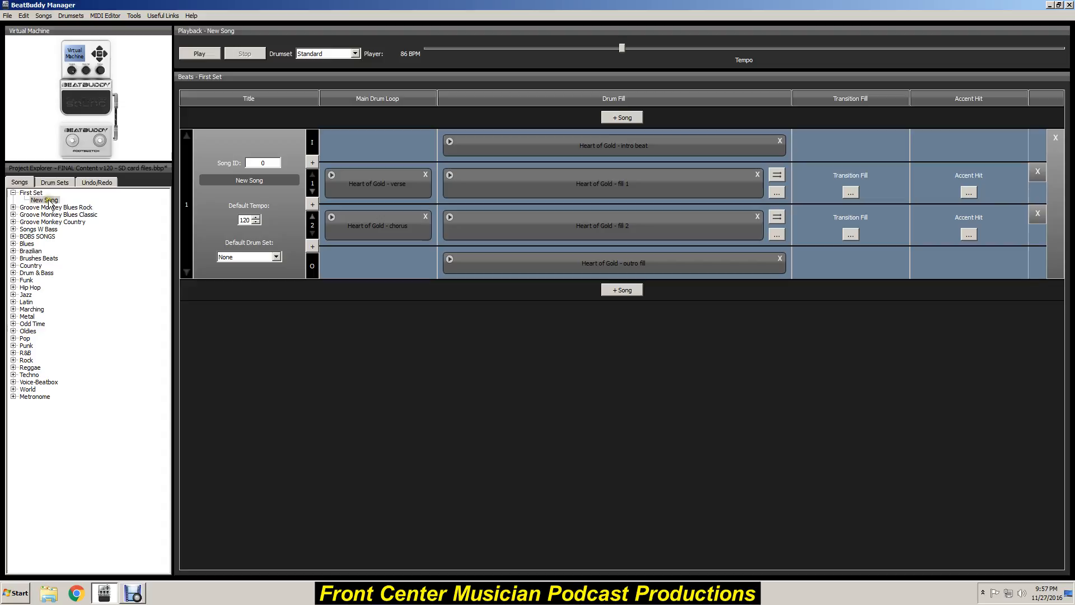
mouse_move(44, 199)
type("He")
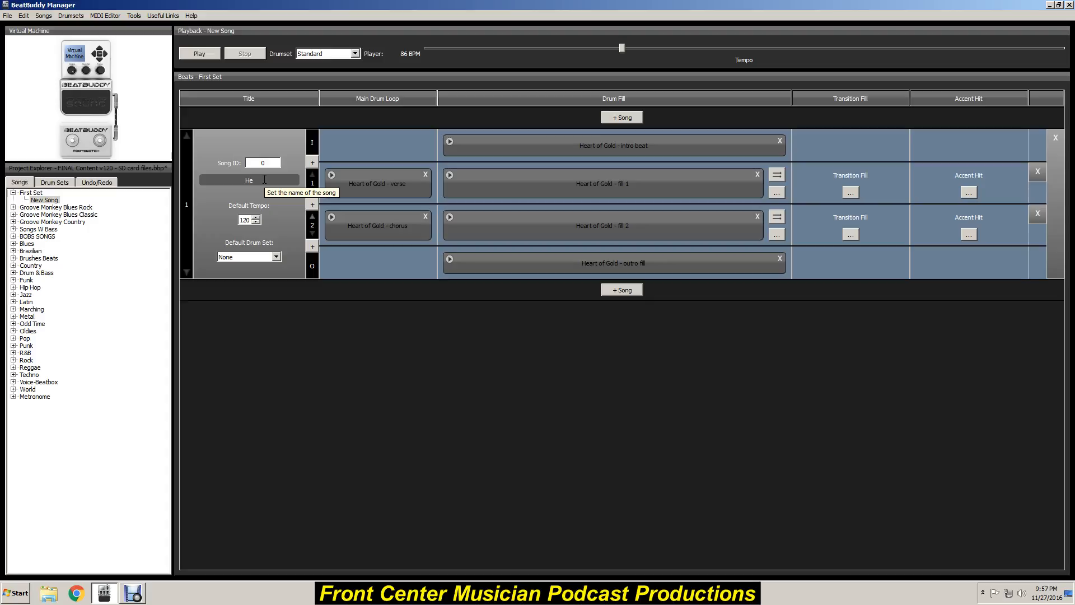
Rename the song from 'New Song' to 'Heart Of Gold'
type("art")
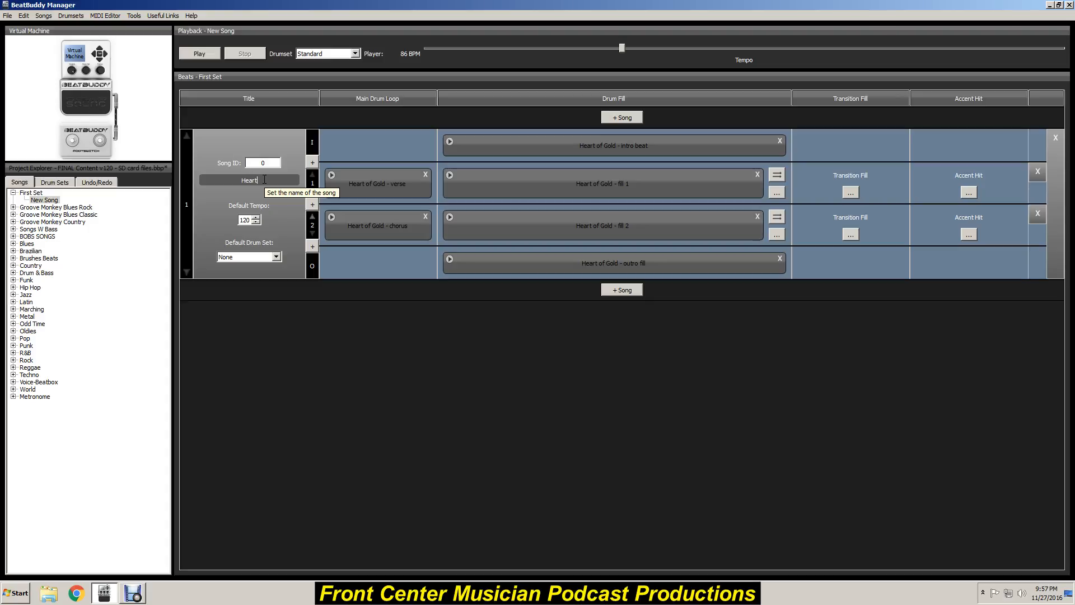
type("Of Gold")
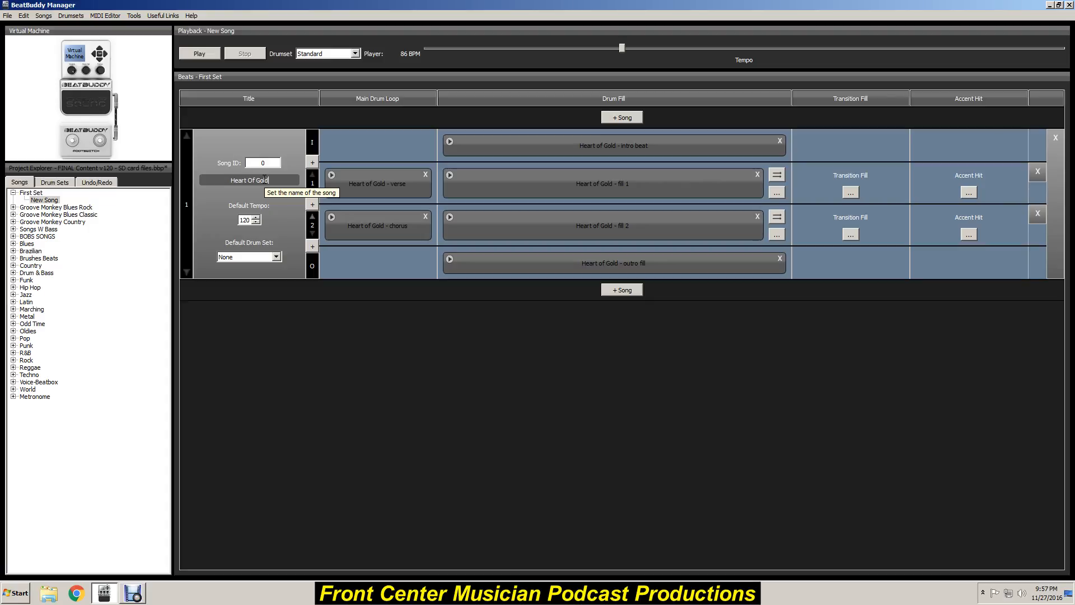
mouse_move(266, 201)
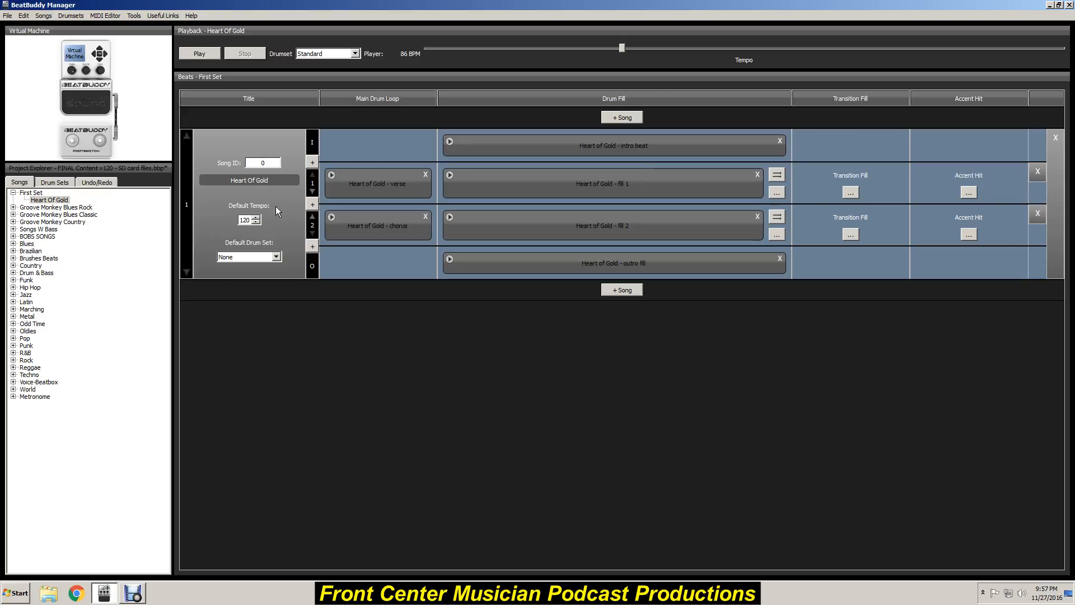
mouse_move(829, 180)
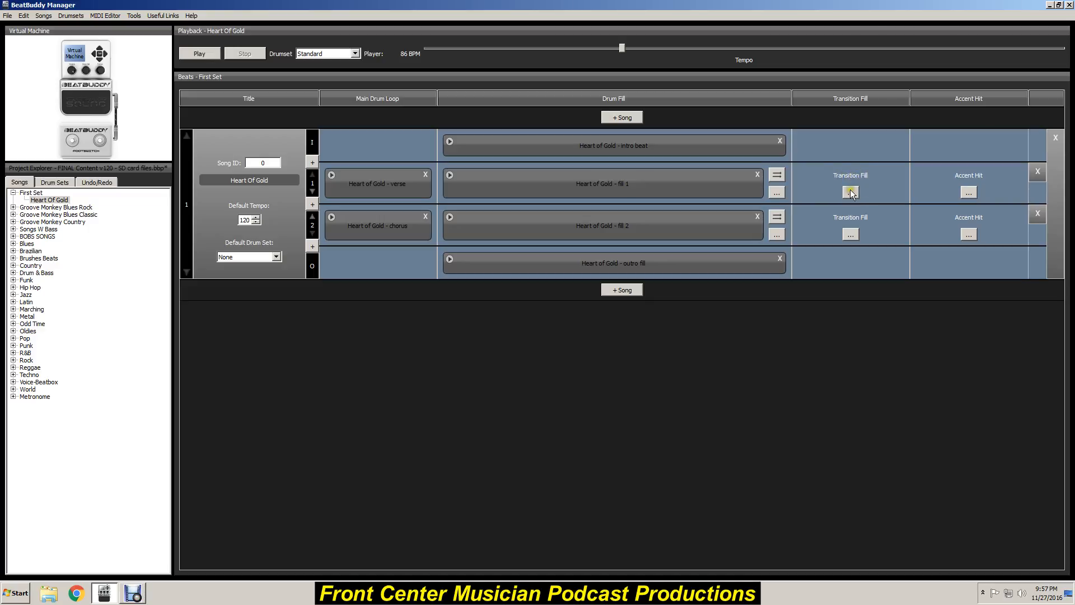
mouse_move(899, 220)
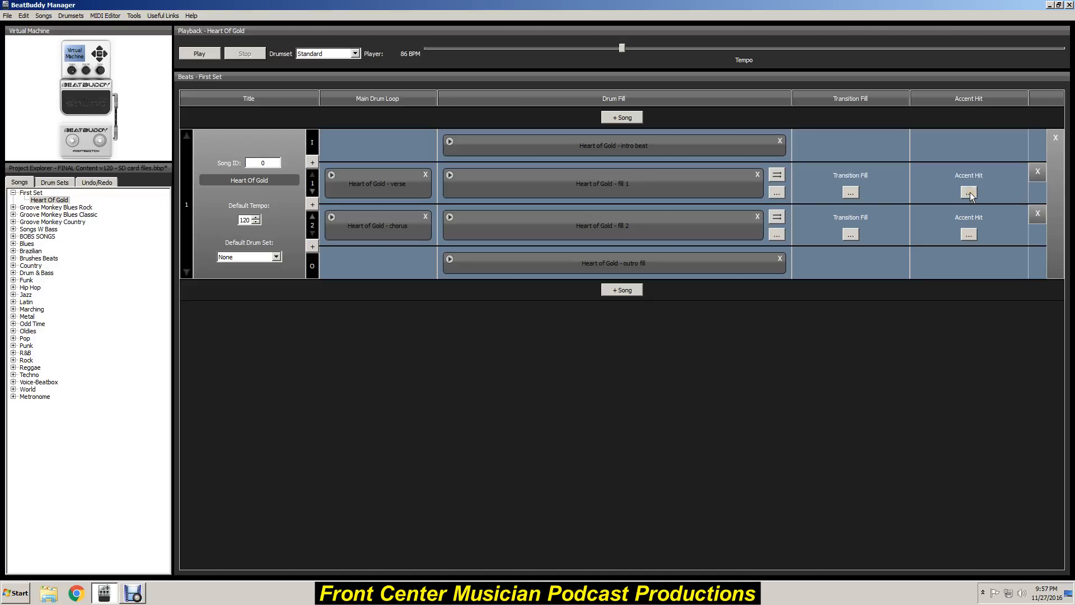
mouse_move(897, 231)
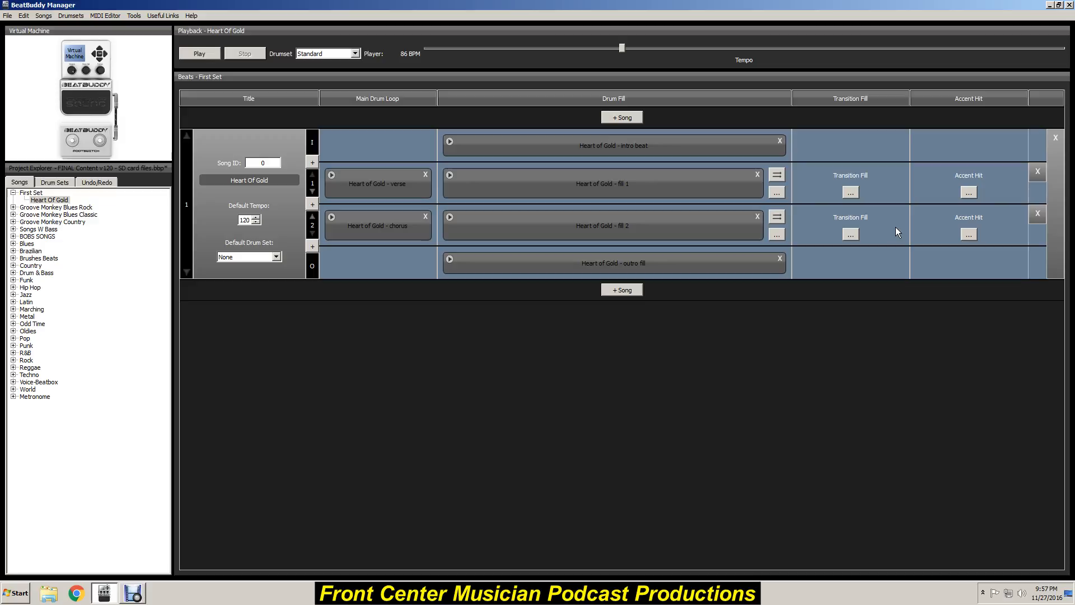
mouse_move(867, 219)
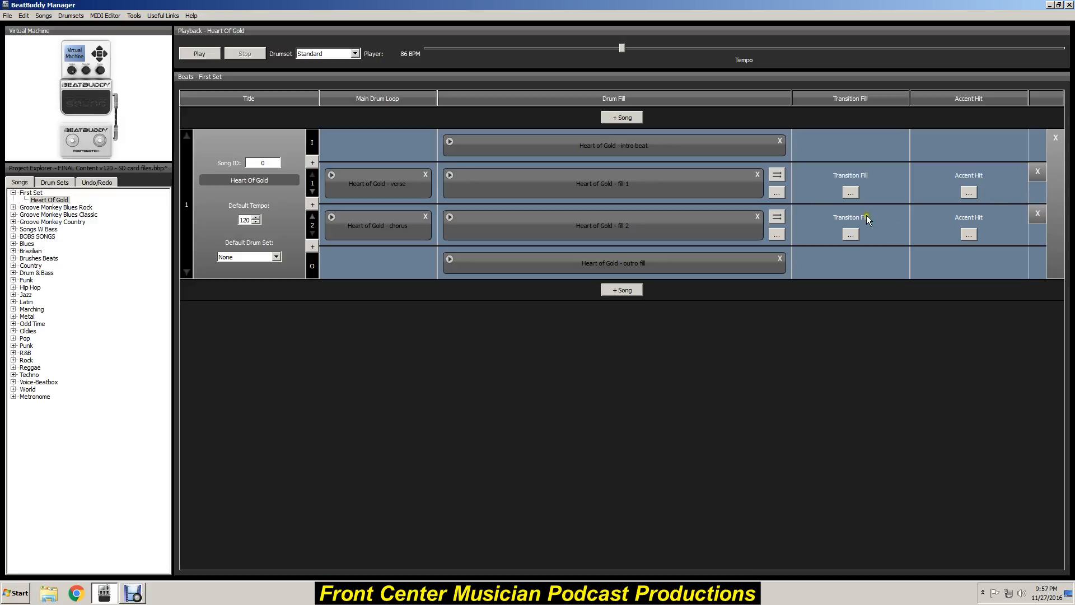
Set the song's Default Drum Set to Standard
left_click(276, 257)
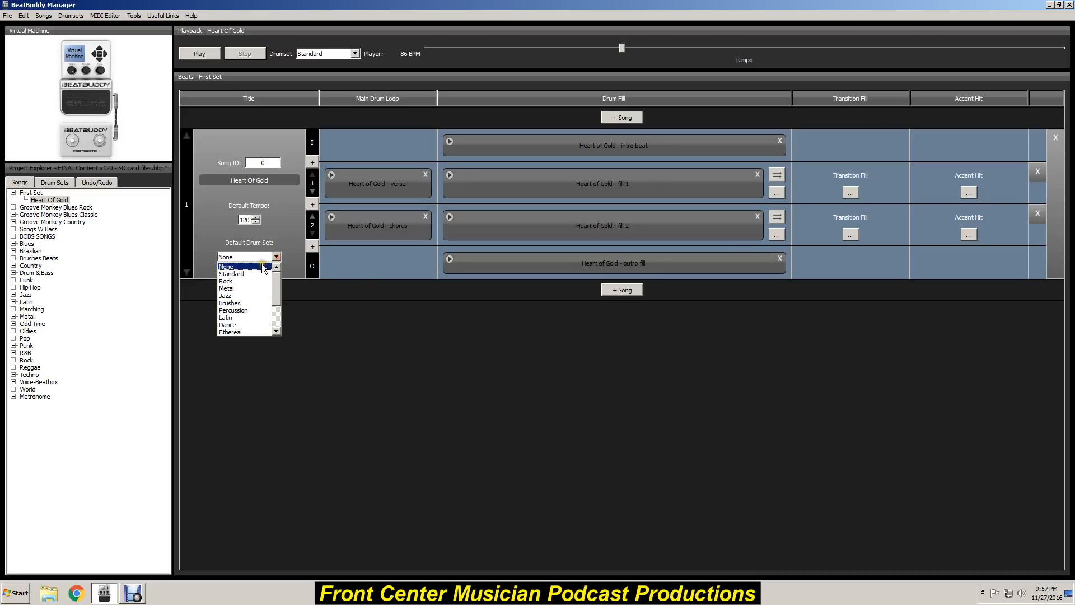
left_click(231, 274)
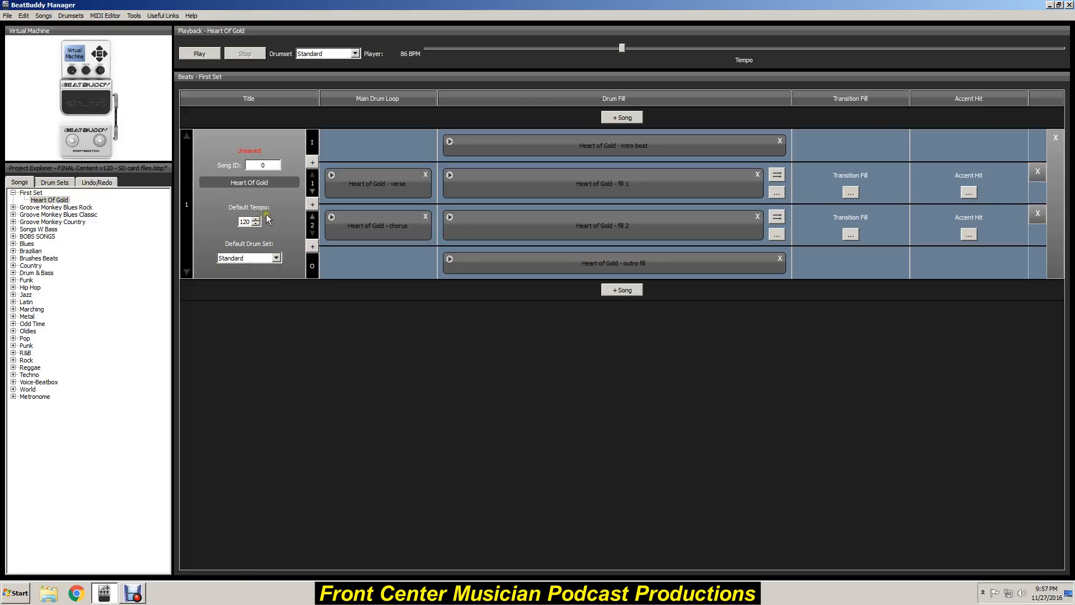
mouse_move(257, 220)
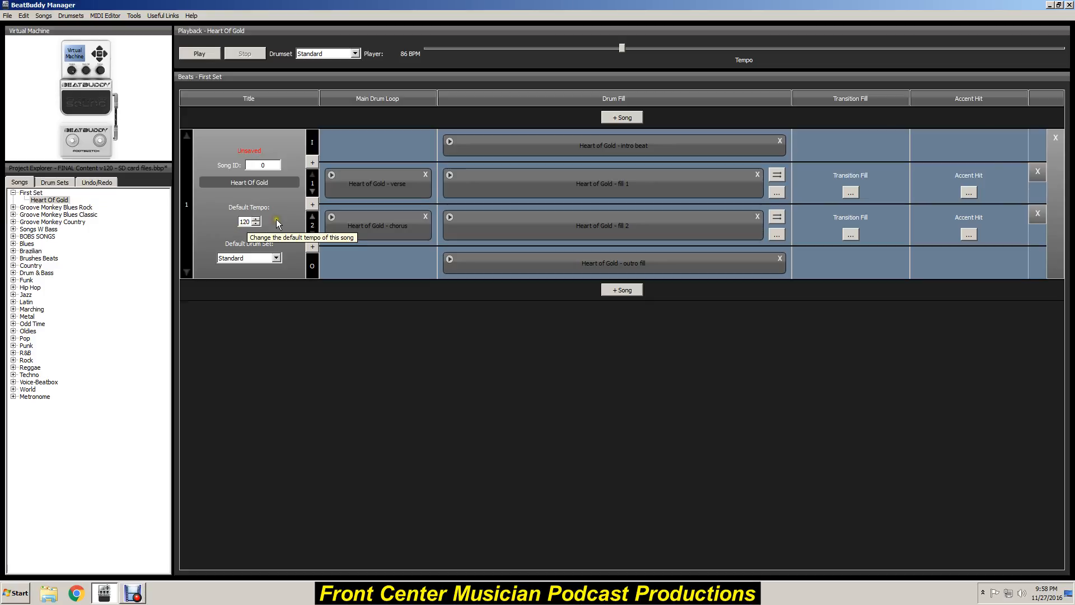
mouse_move(255, 153)
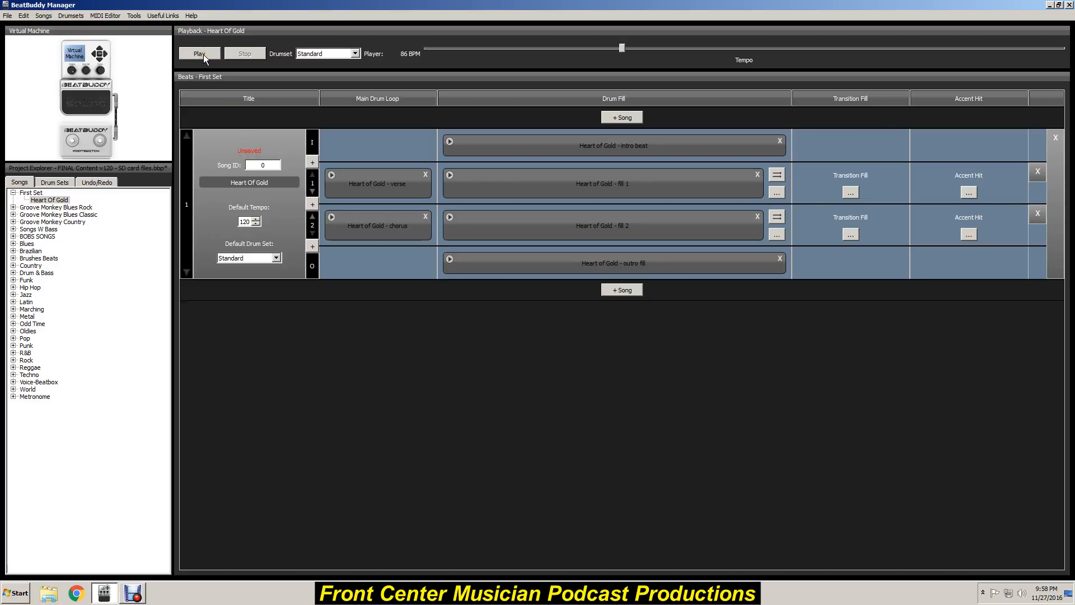
Save Heart Of Gold's unsaved changes from the prompt during a brief playback
left_click(199, 52)
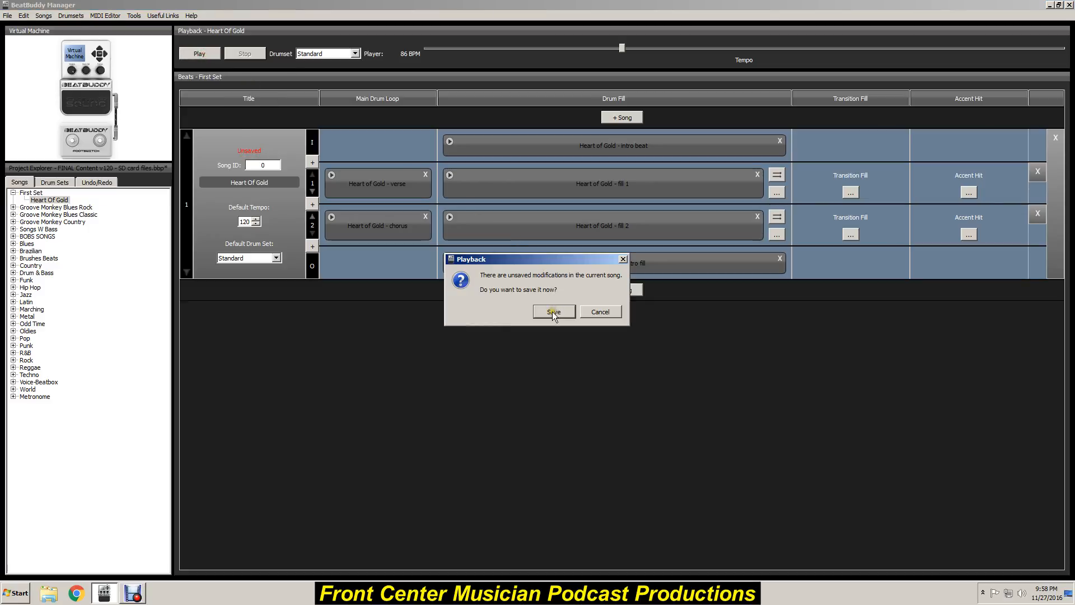
left_click(553, 312)
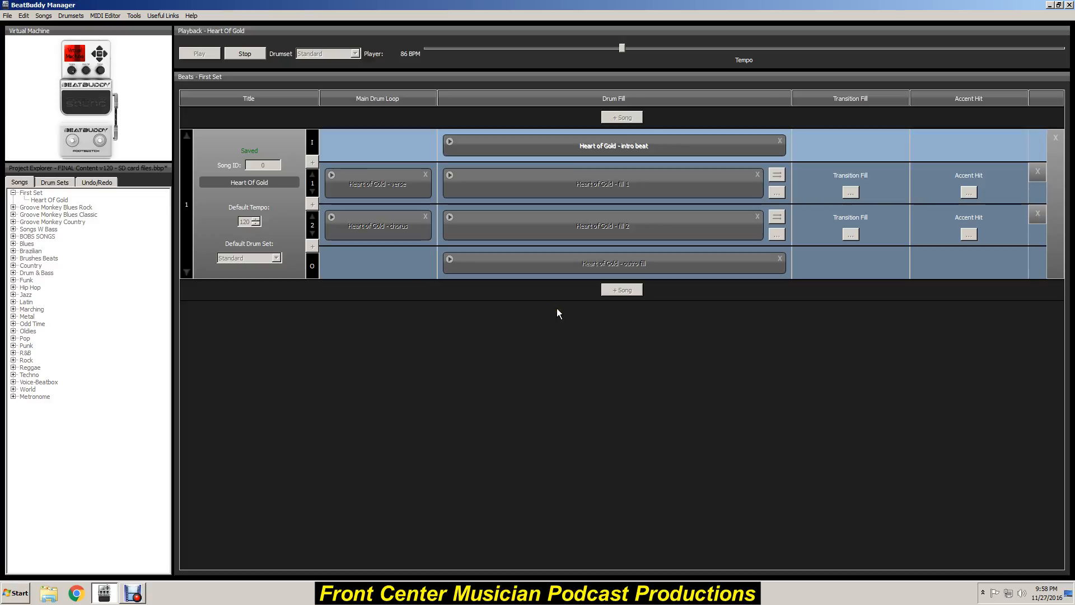
left_click(244, 54)
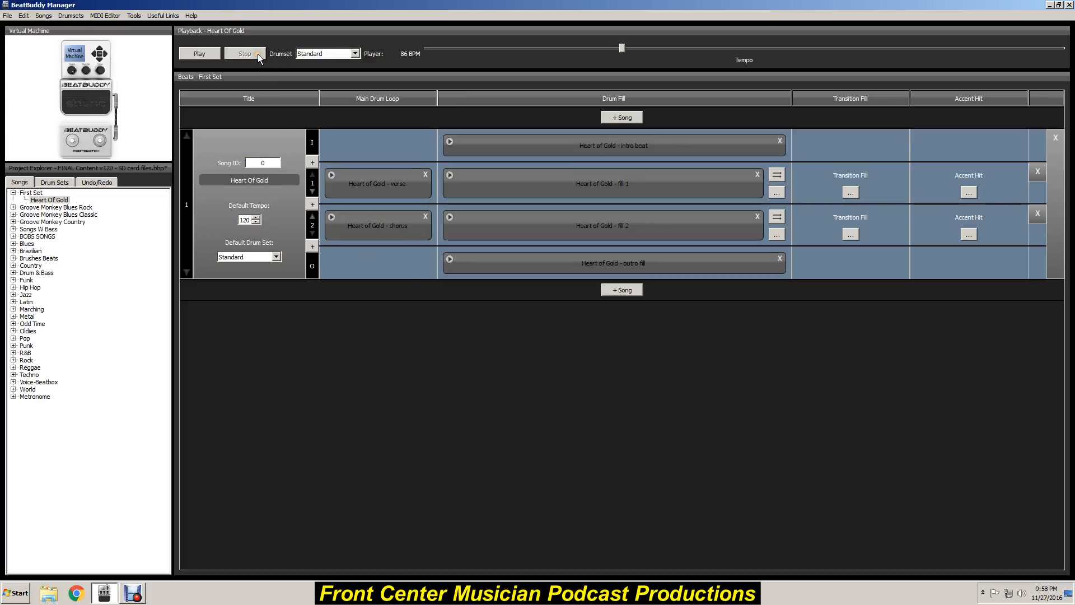
mouse_move(245, 54)
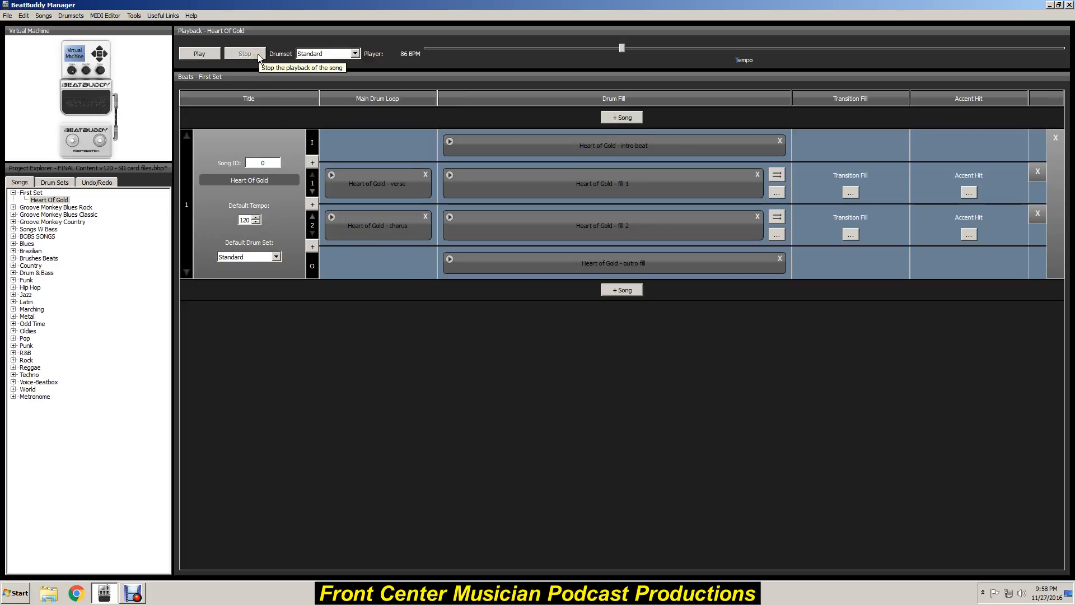
mouse_move(235, 345)
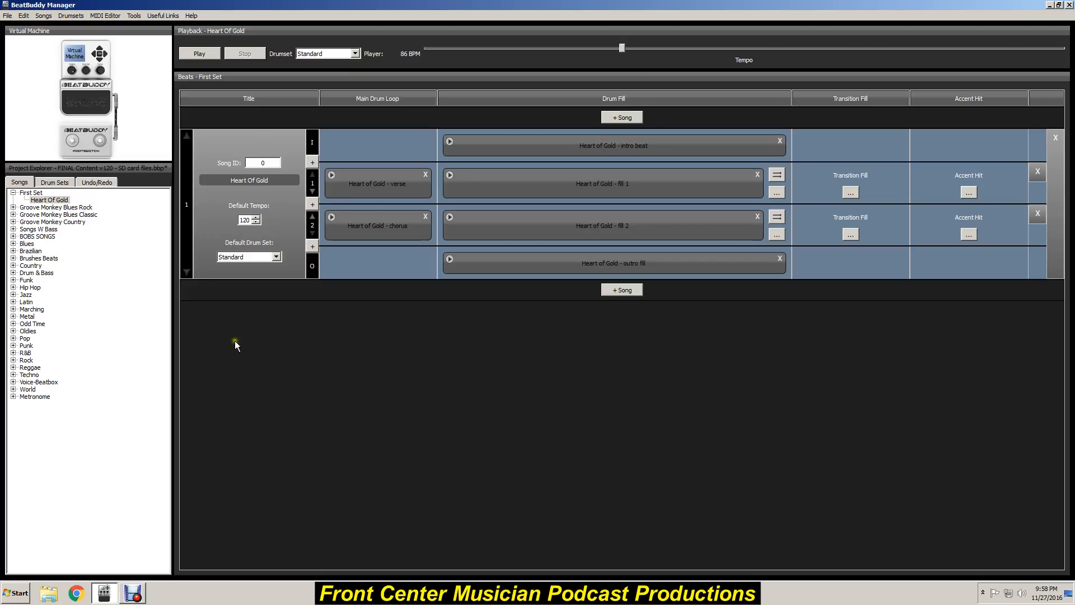
mouse_move(284, 531)
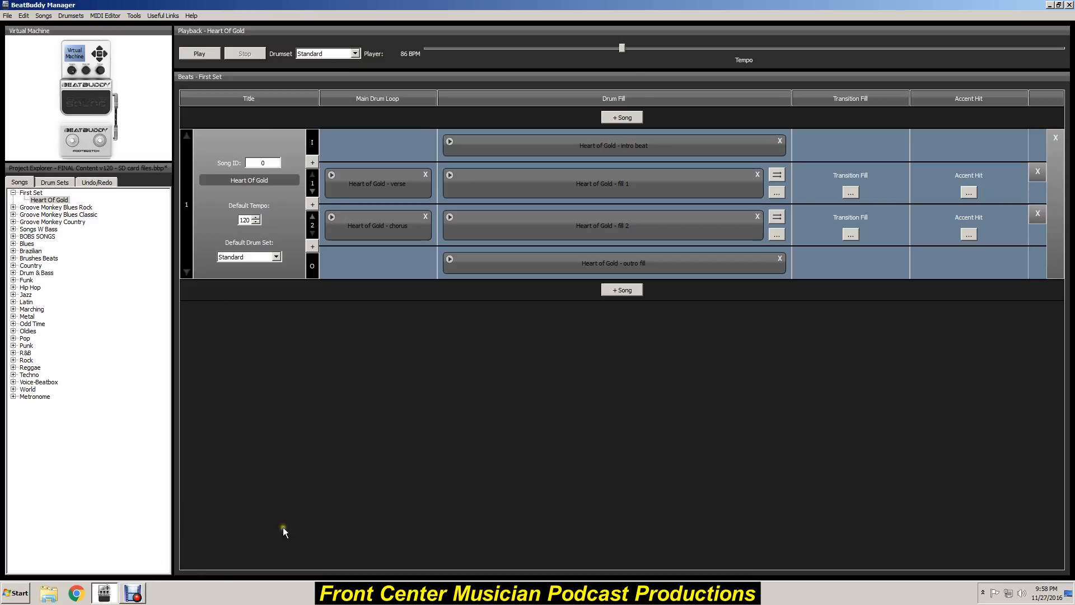